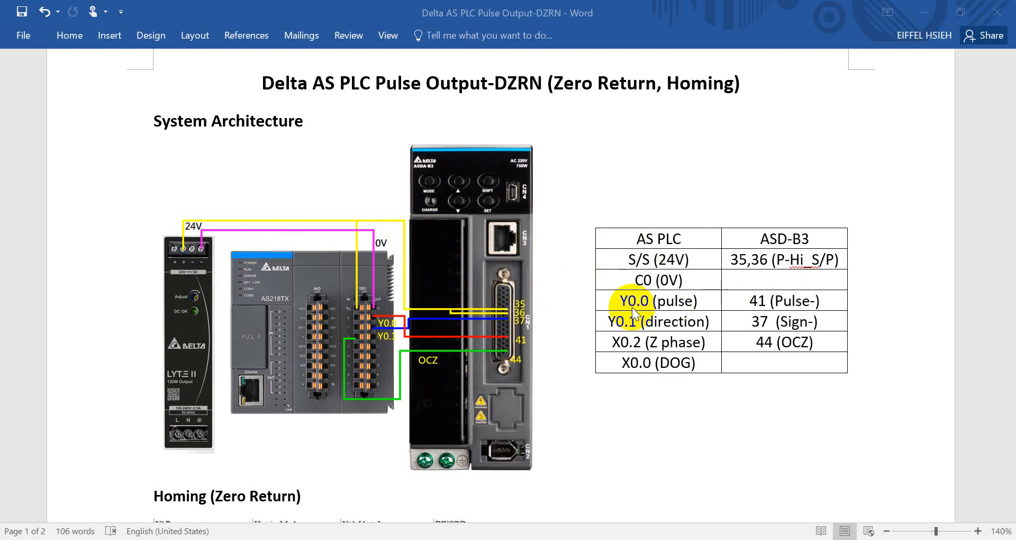
mouse_move(769, 463)
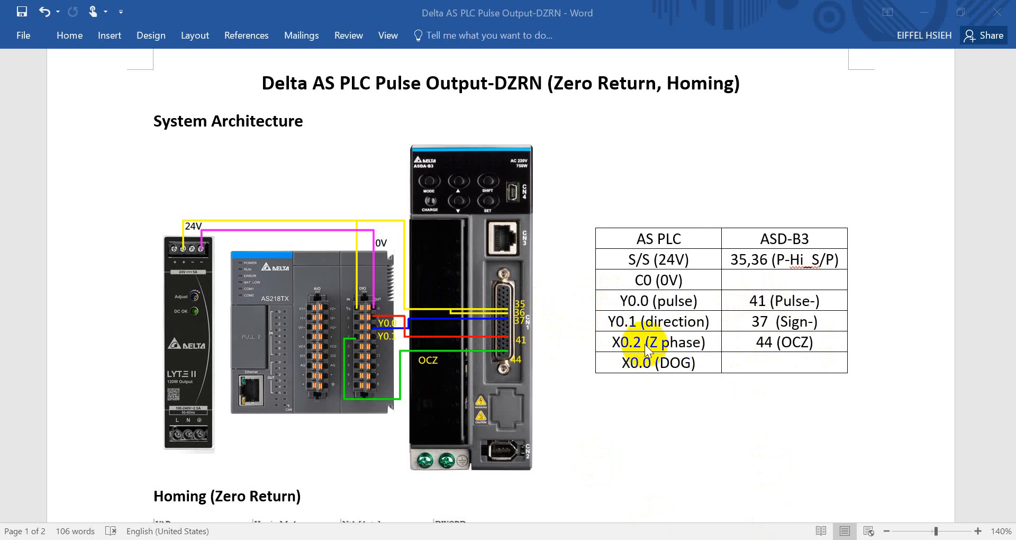
mouse_move(681, 347)
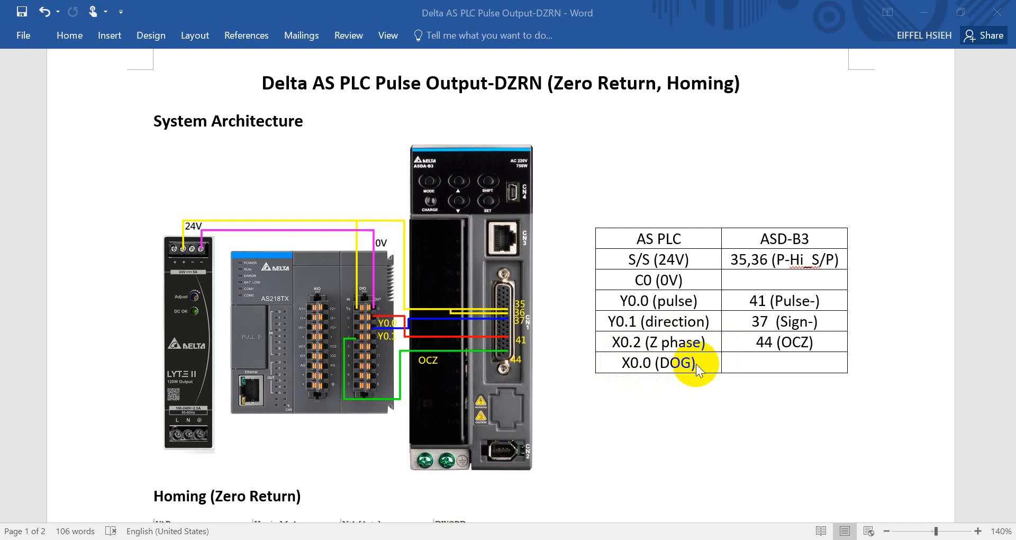
Scroll to the DZRN ladder block, its symbol descriptions and the axis parameter table.
scroll(down, 3)
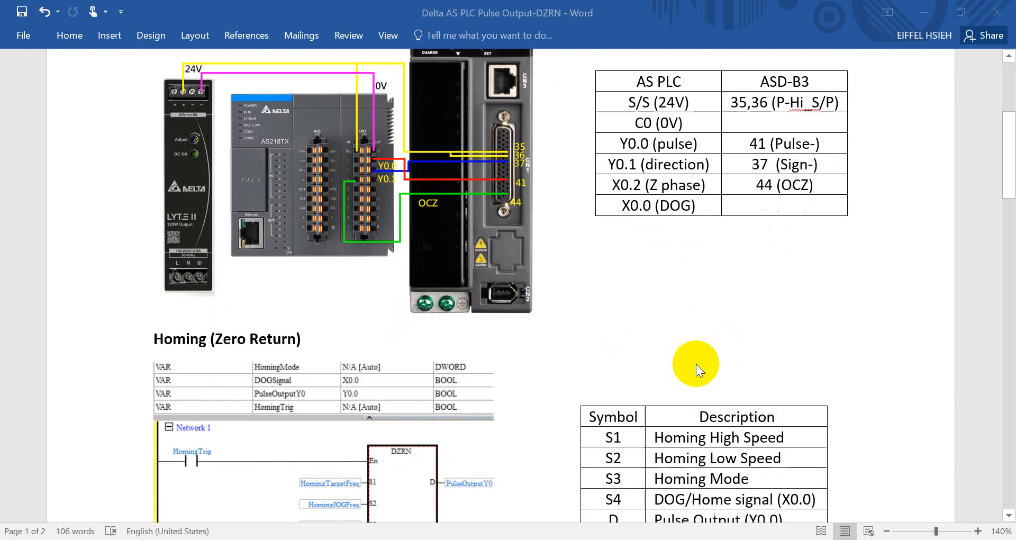
scroll(down, 3)
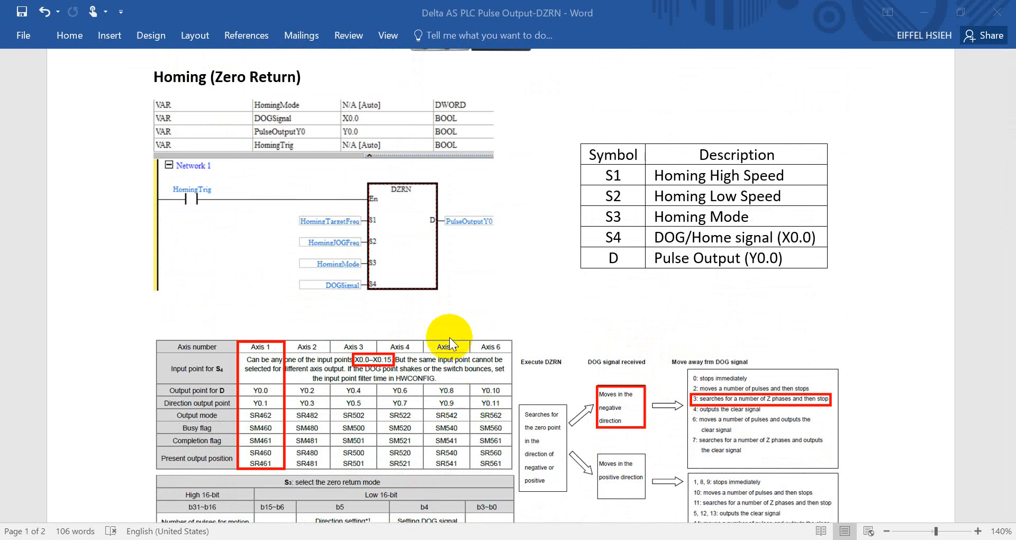
mouse_move(457, 288)
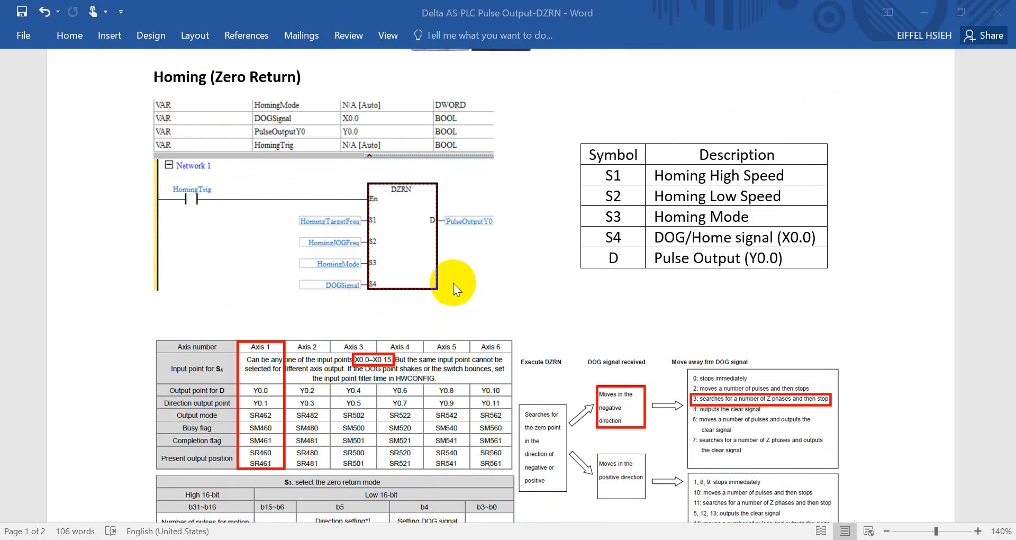
mouse_move(447, 269)
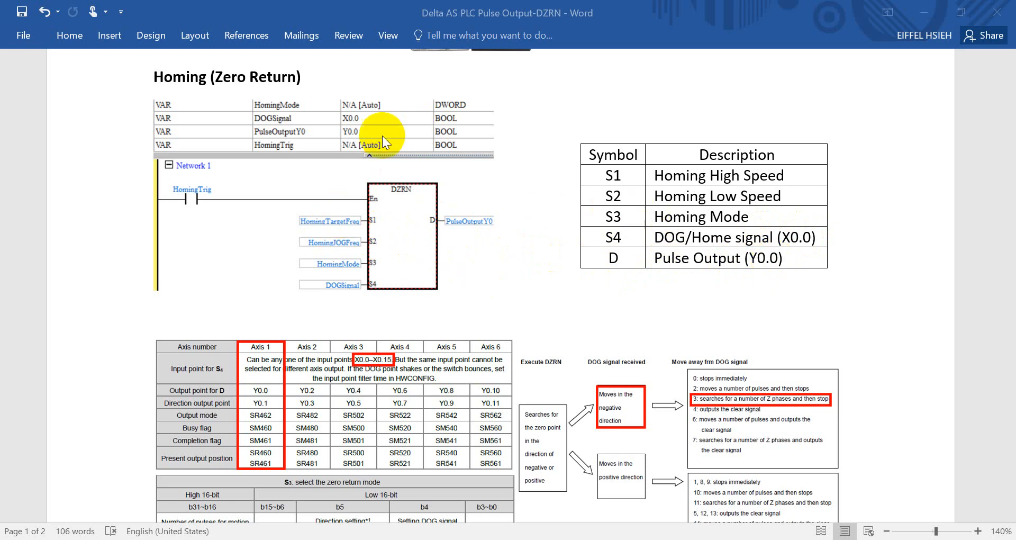
mouse_move(295, 122)
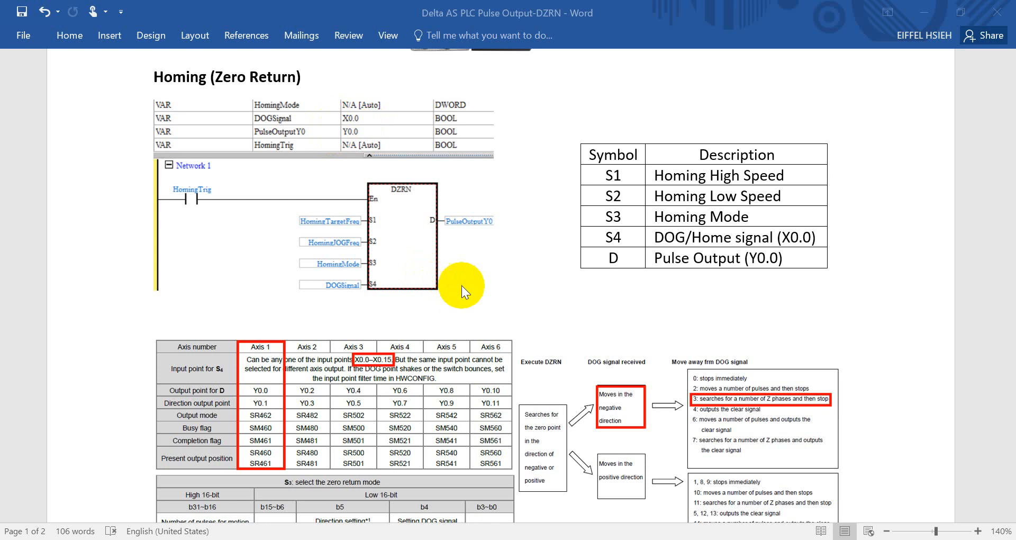
Scroll to the S3 zero-return mode table and the line S3 = 16#00020003.
scroll(down, 3)
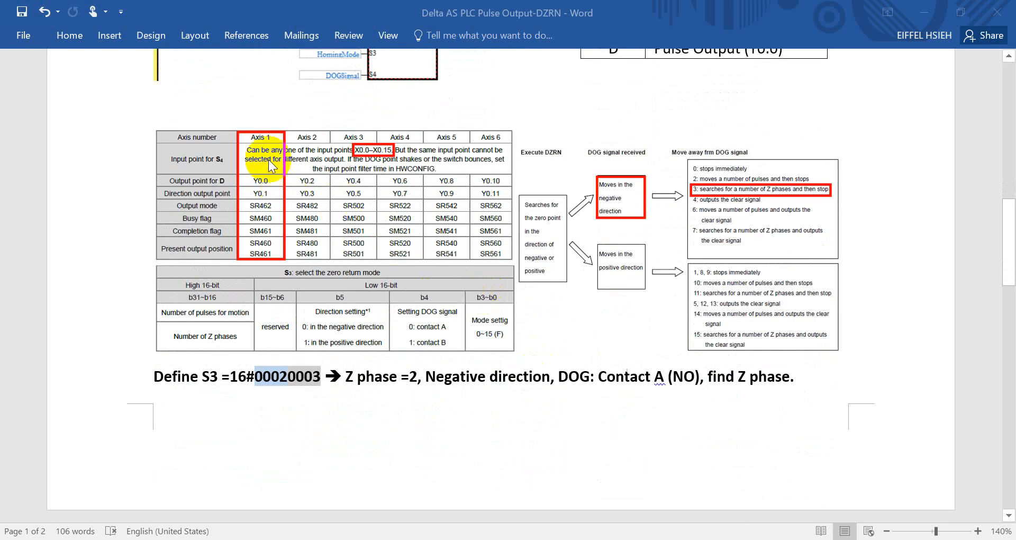
mouse_move(397, 308)
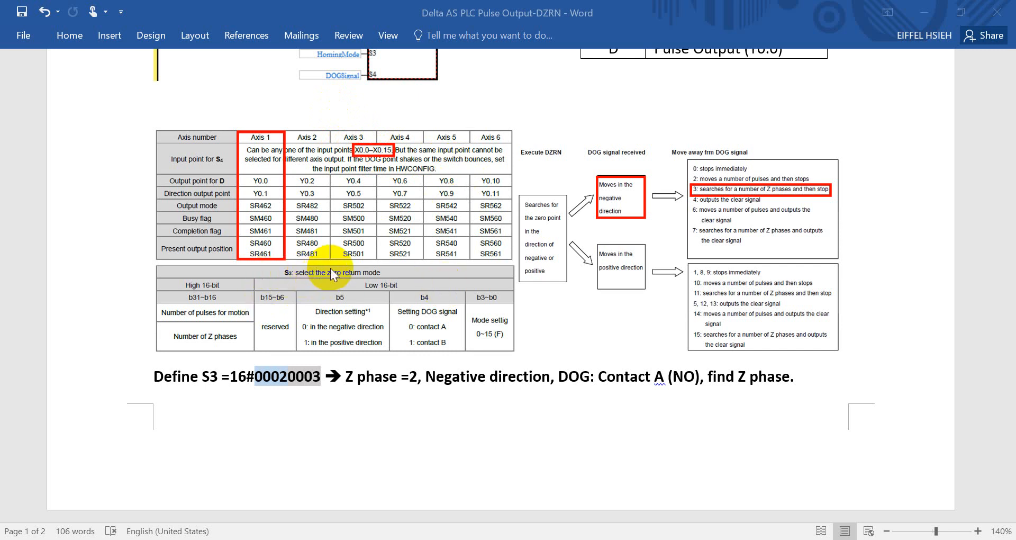
mouse_move(350, 279)
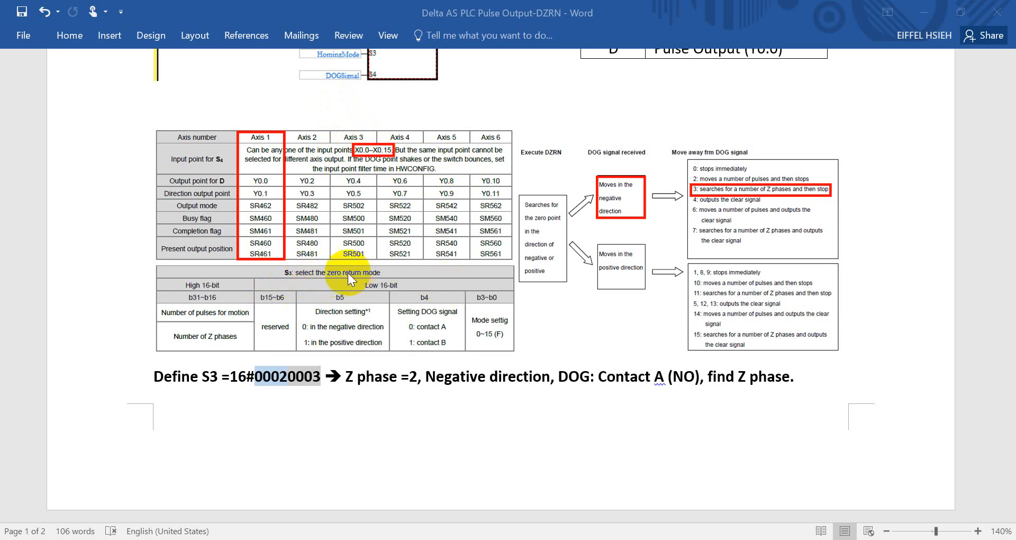
mouse_move(321, 277)
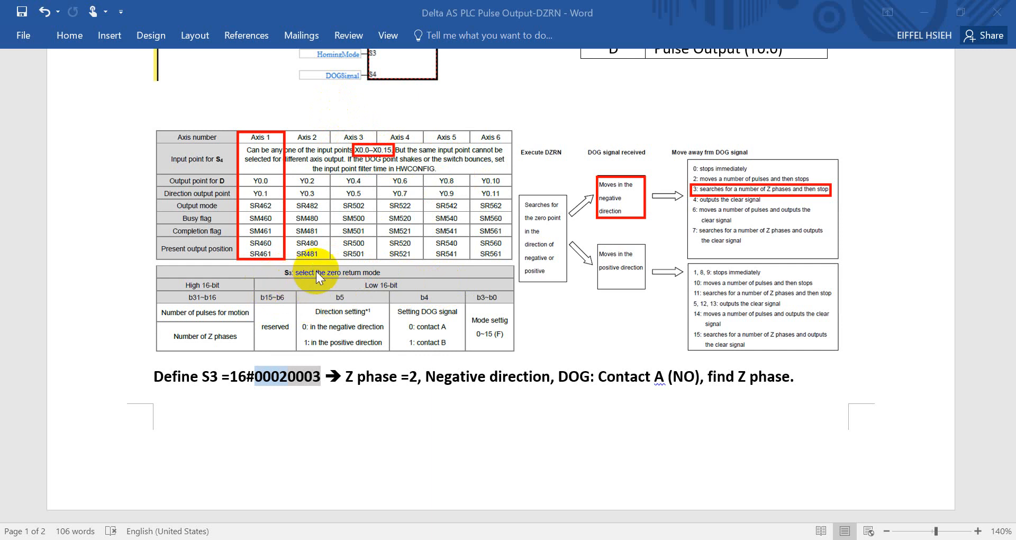
mouse_move(390, 295)
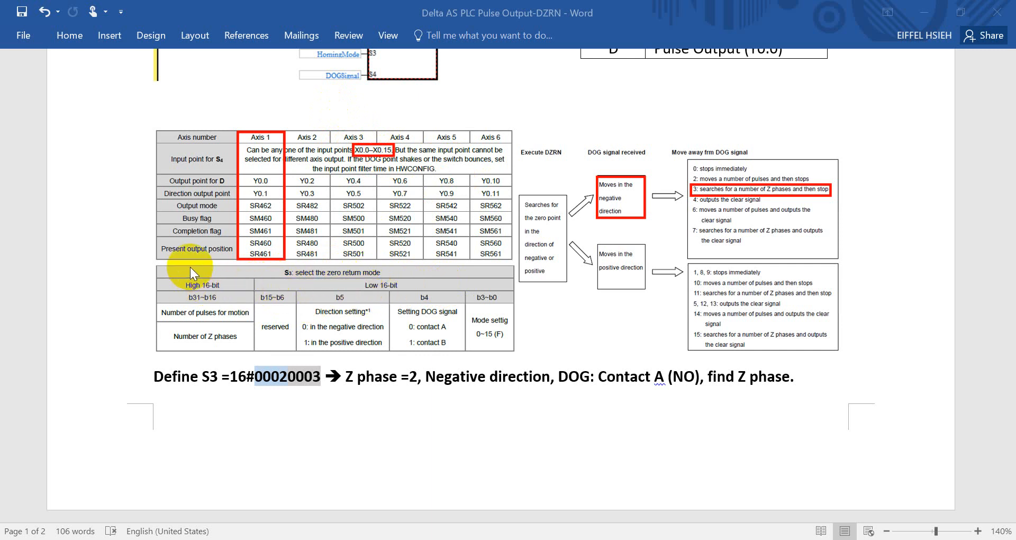
mouse_move(226, 333)
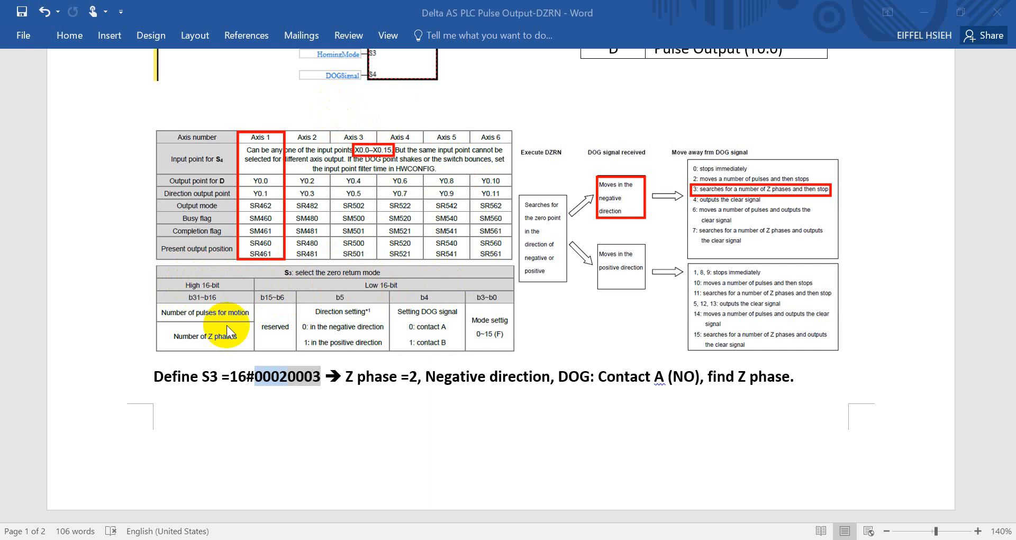
mouse_move(233, 338)
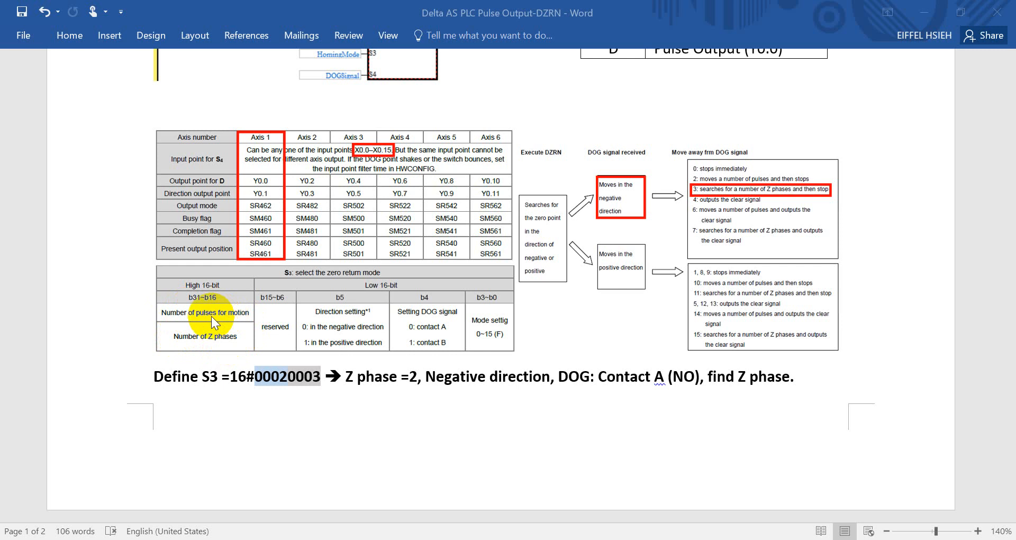
mouse_move(389, 293)
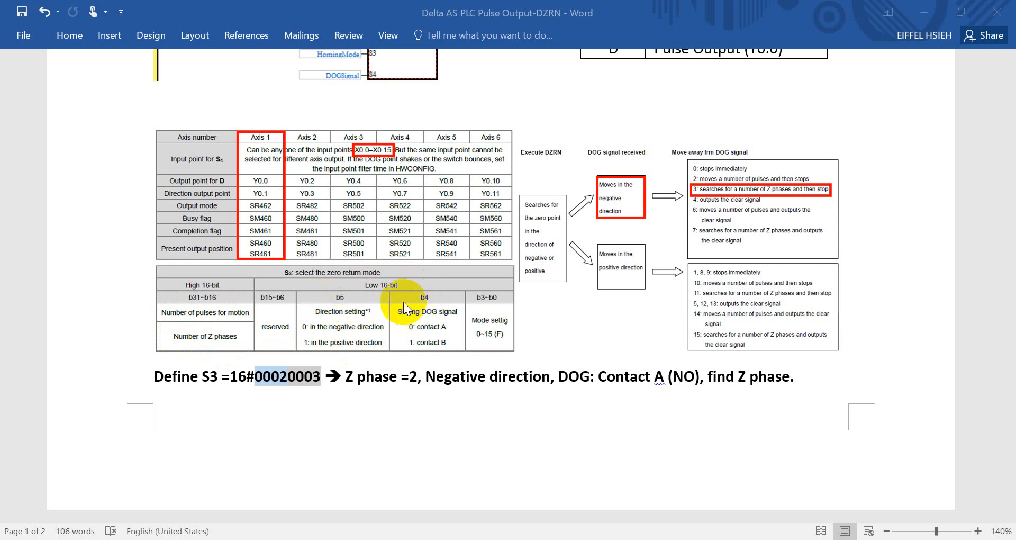
mouse_move(439, 324)
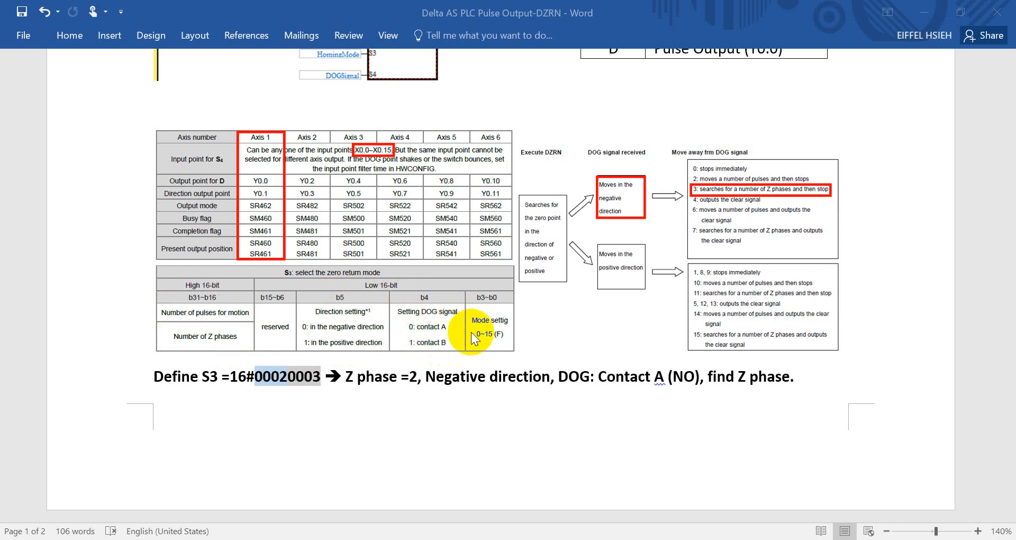
mouse_move(668, 239)
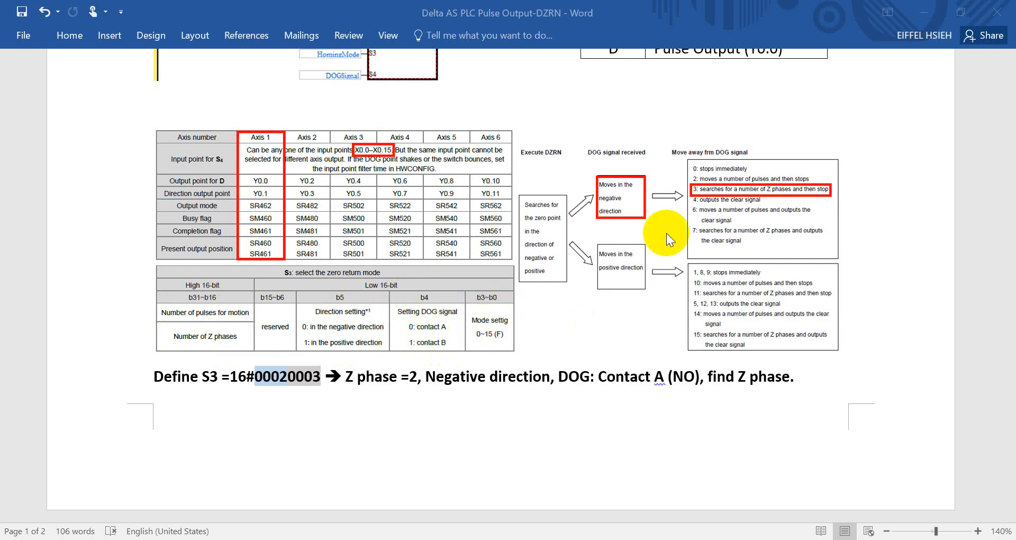
mouse_move(678, 184)
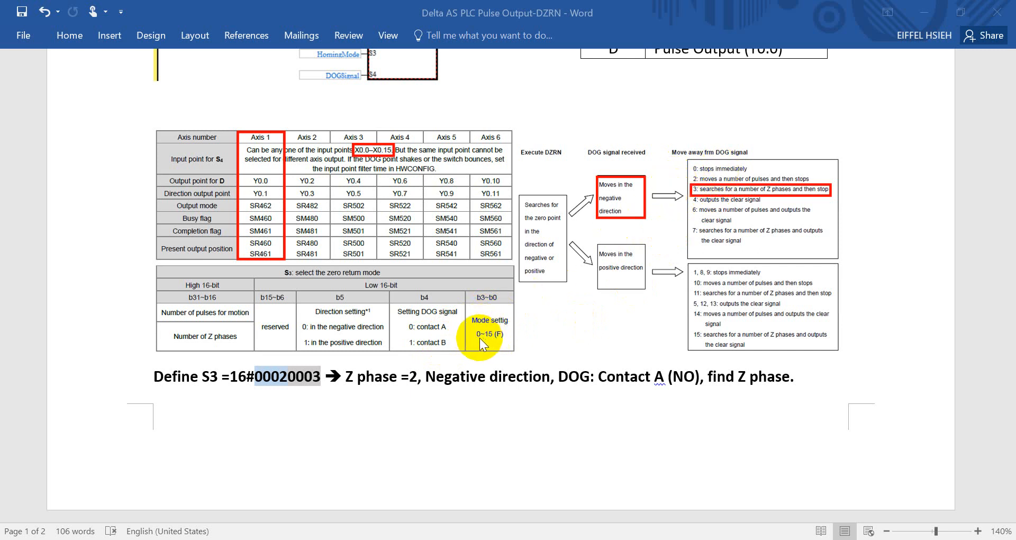
mouse_move(694, 336)
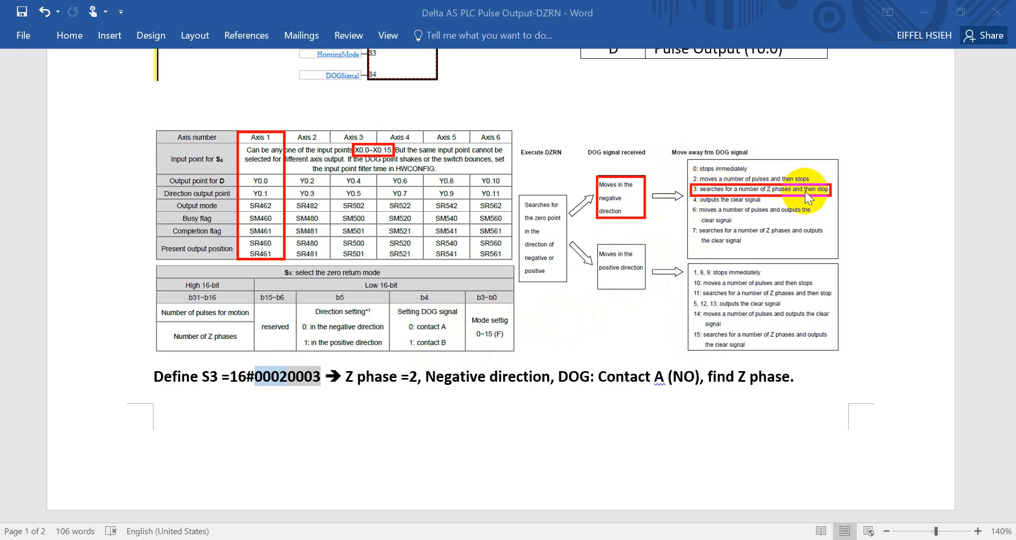
mouse_move(282, 396)
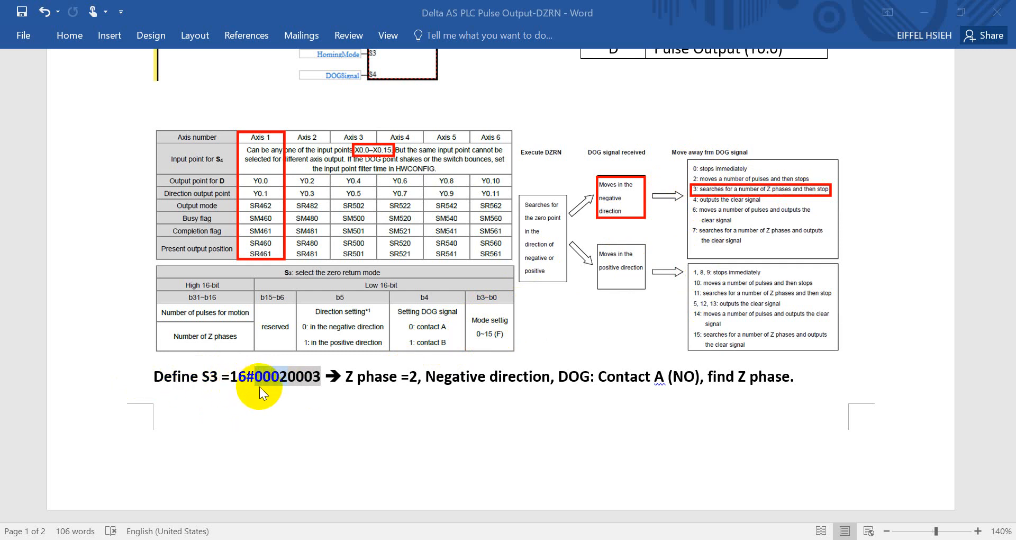
drag(259, 392, 276, 385)
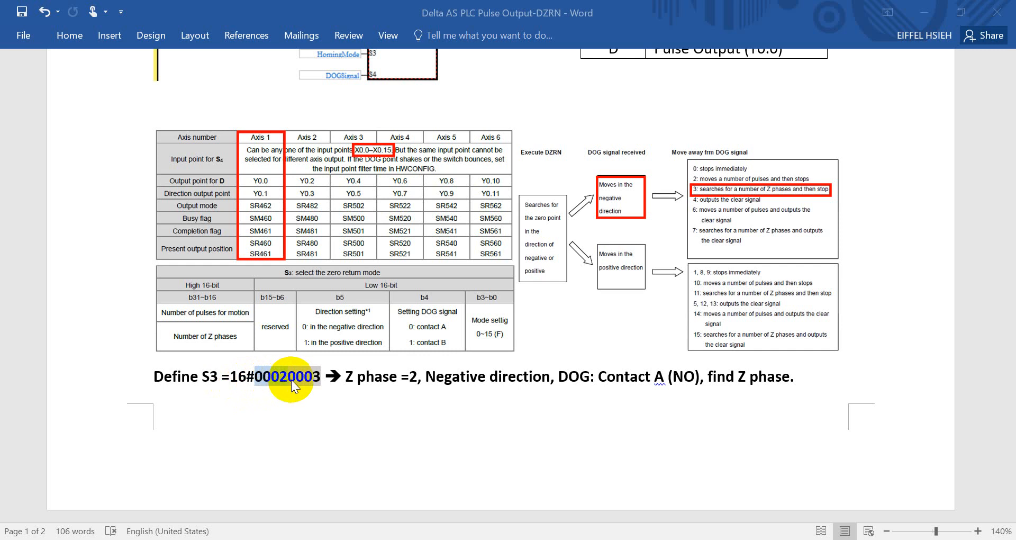
mouse_move(389, 381)
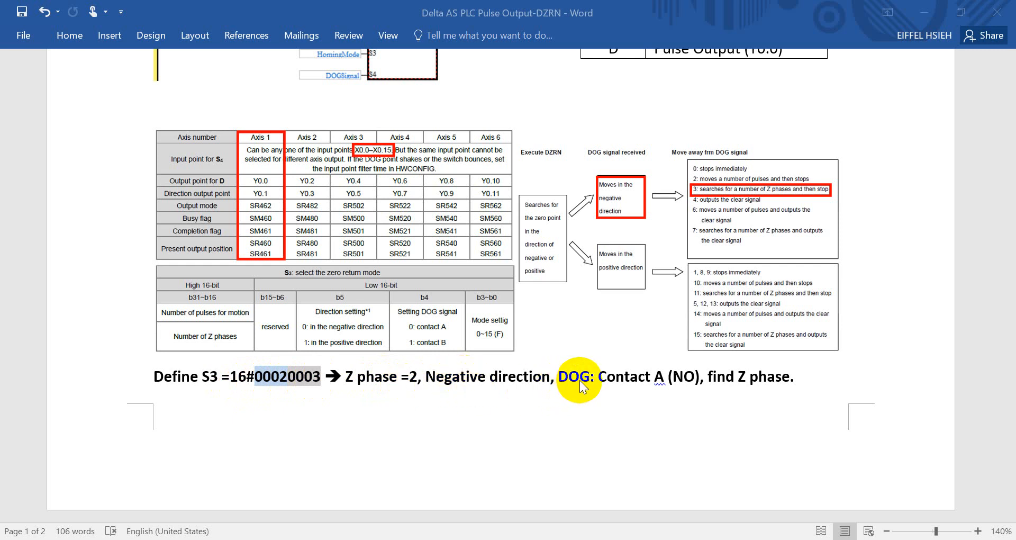
mouse_move(671, 389)
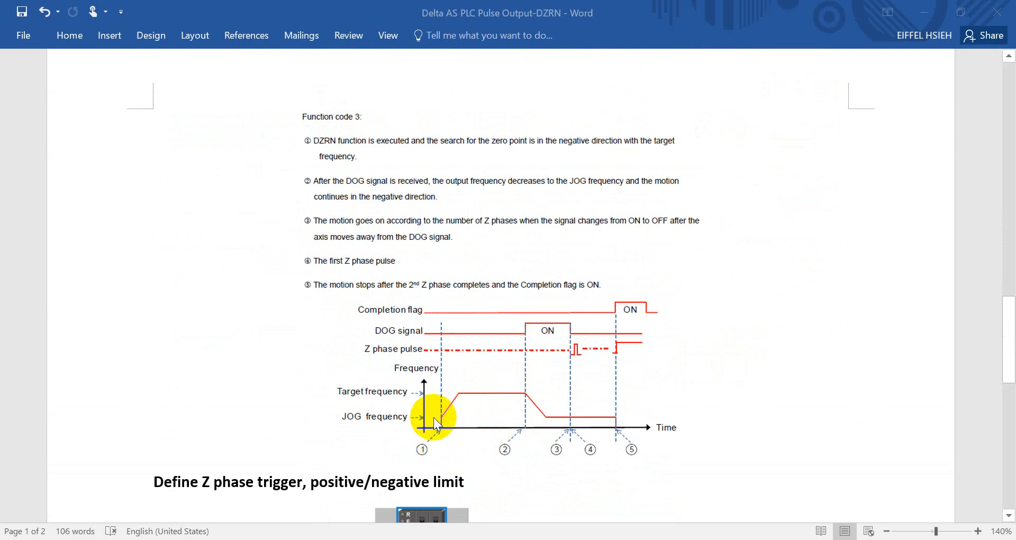
mouse_move(457, 402)
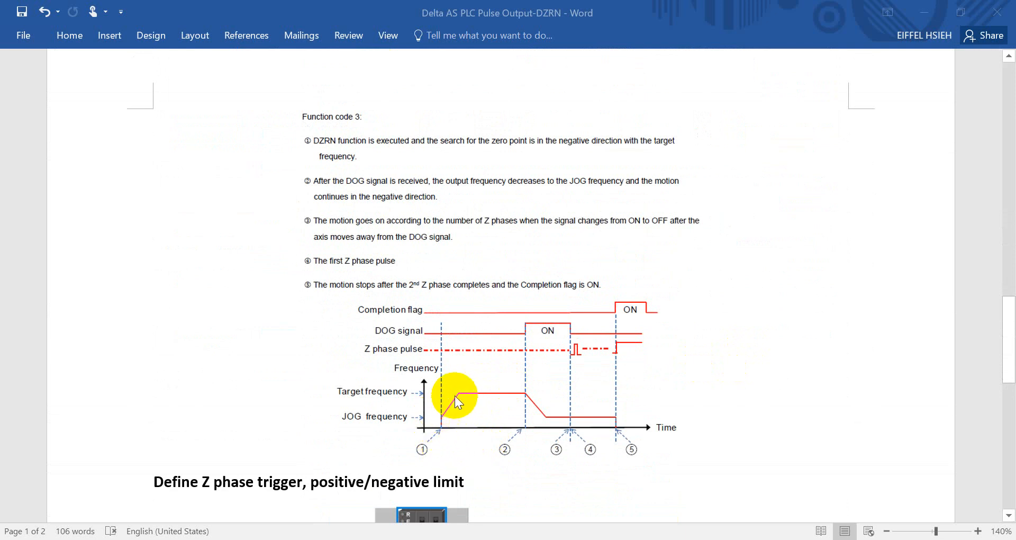
mouse_move(485, 398)
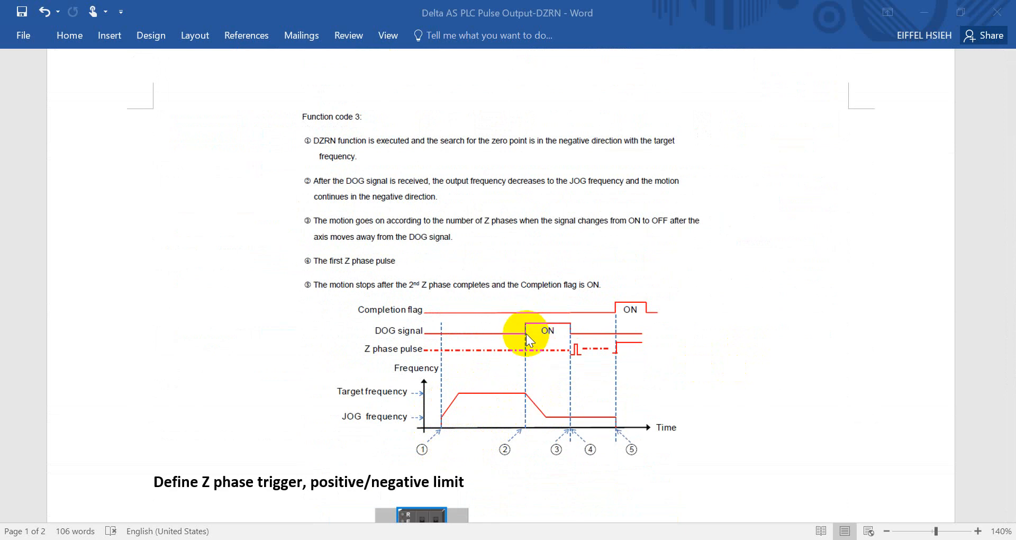
mouse_move(573, 331)
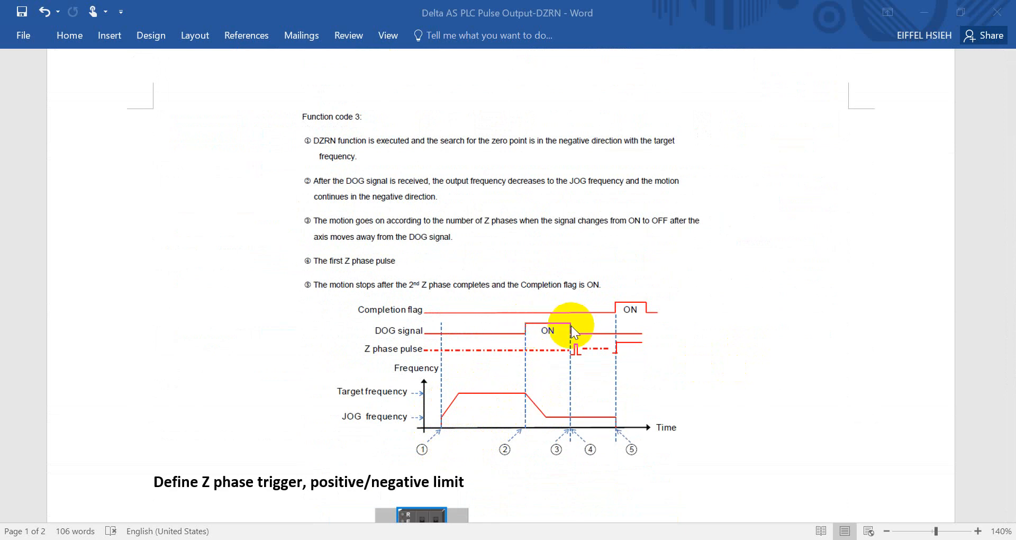
mouse_move(526, 341)
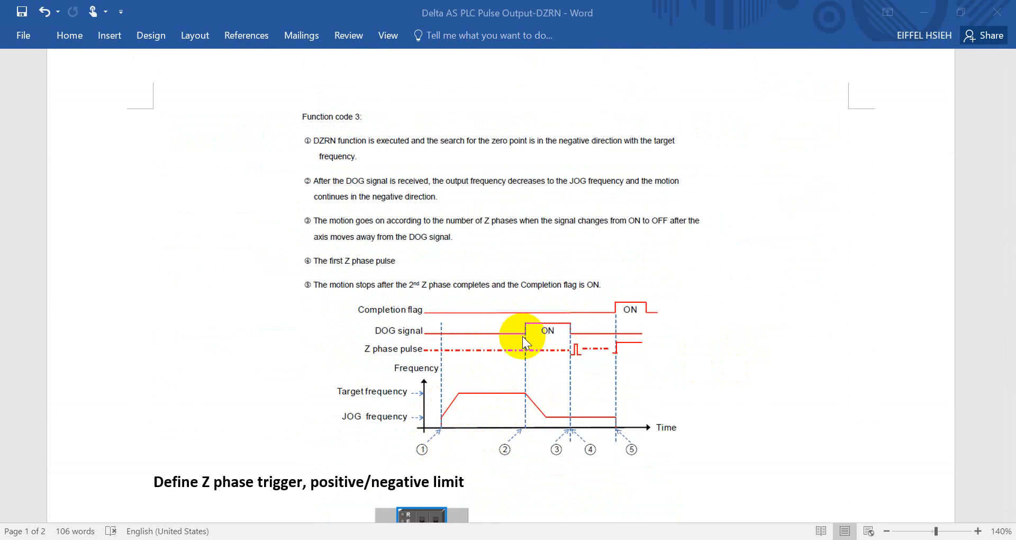
mouse_move(577, 358)
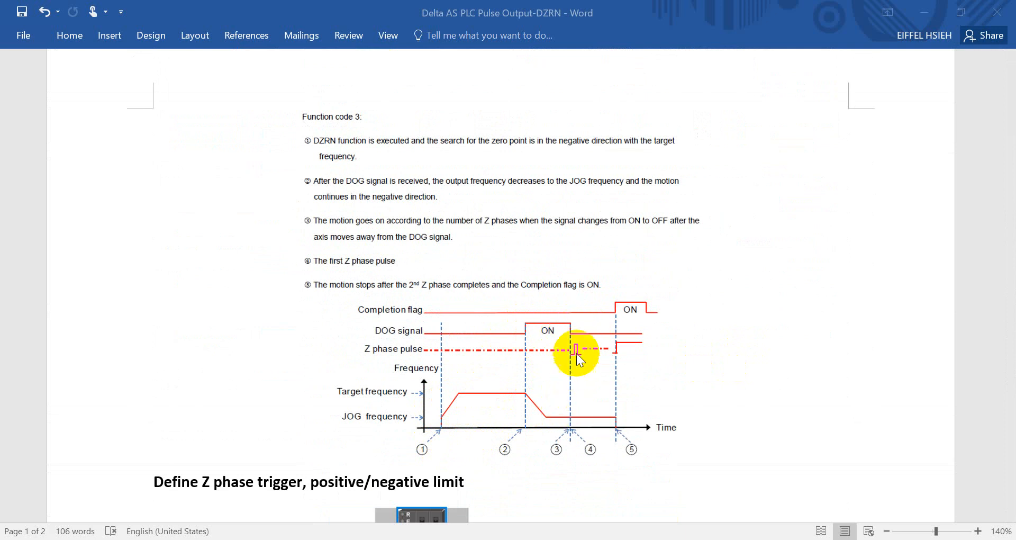
mouse_move(634, 371)
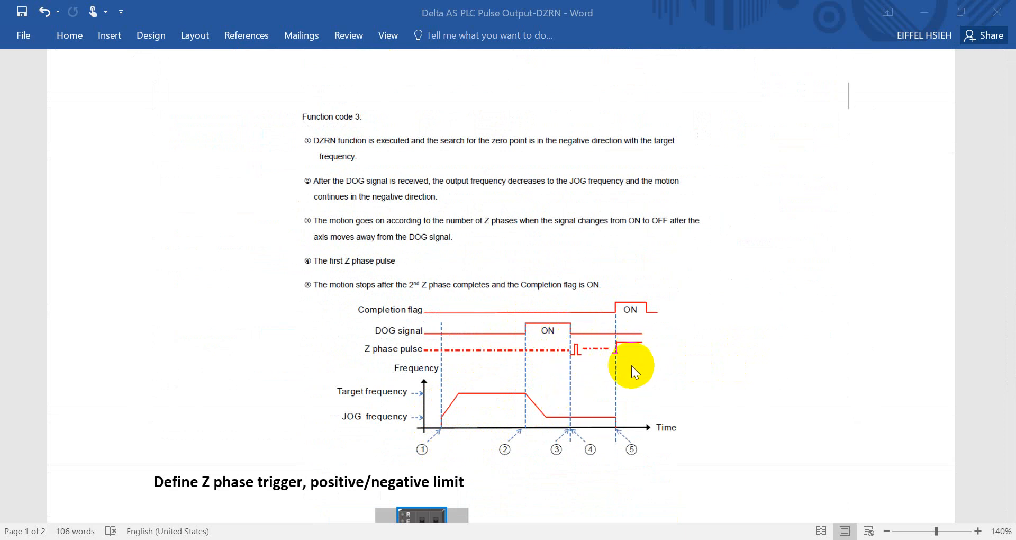
mouse_move(671, 355)
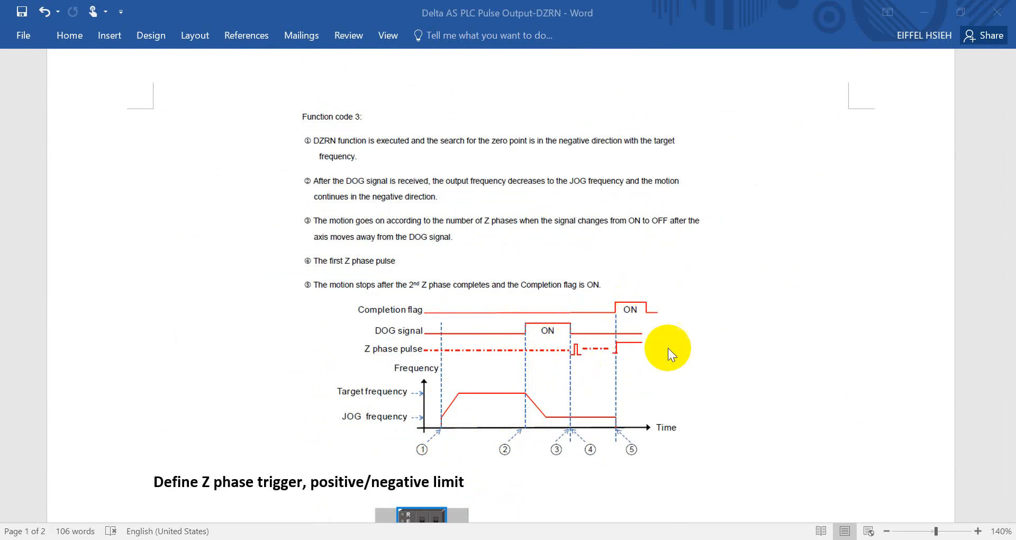
Scroll to the Z phase trigger screenshot showing Axis 1 set to Raise edge X0.2.
scroll(down, 3)
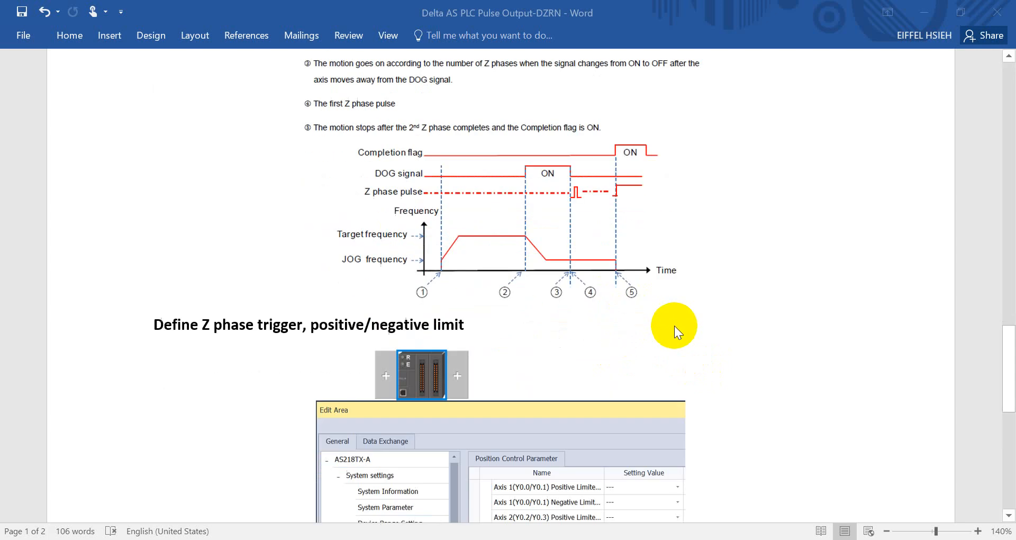
scroll(down, 3)
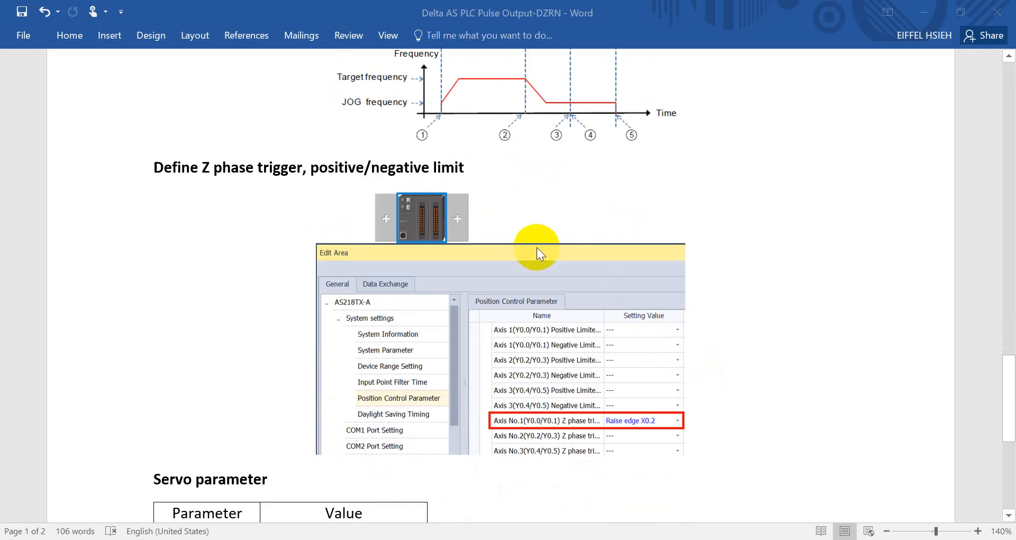
mouse_move(533, 253)
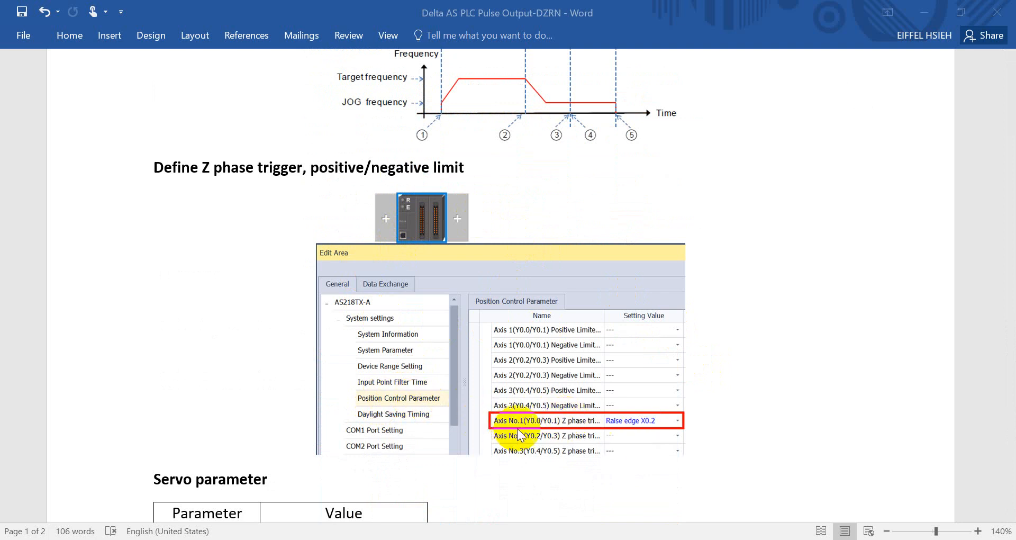
mouse_move(613, 437)
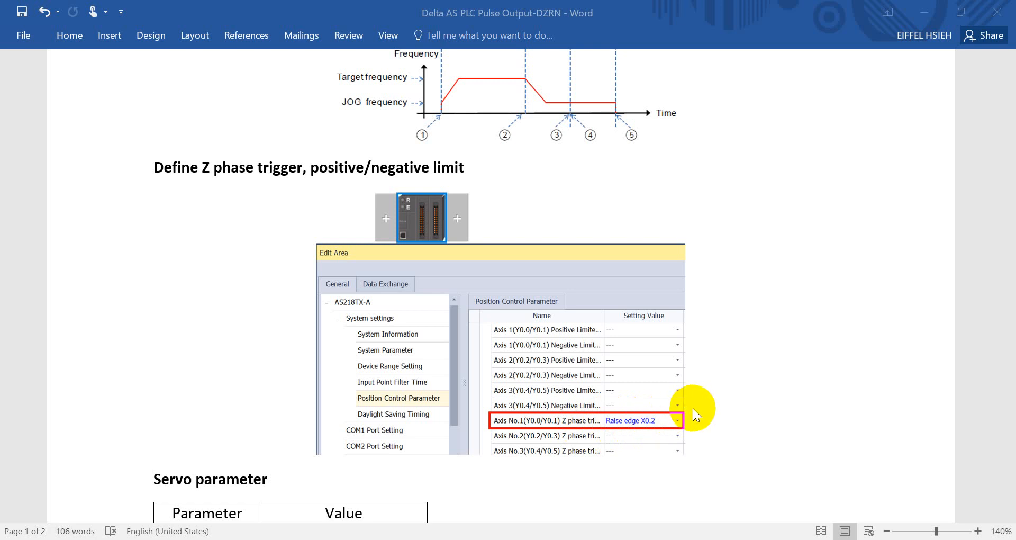
Scroll to the servo parameter table (P1.000 = 1042, P1.045 = 100000) and 60 RPM calculation.
scroll(down, 3)
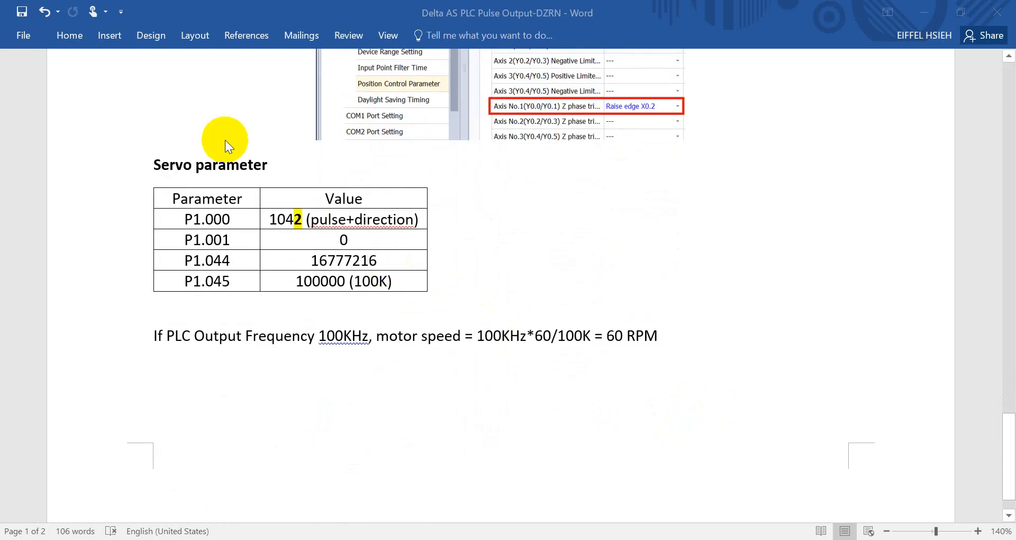
mouse_move(272, 192)
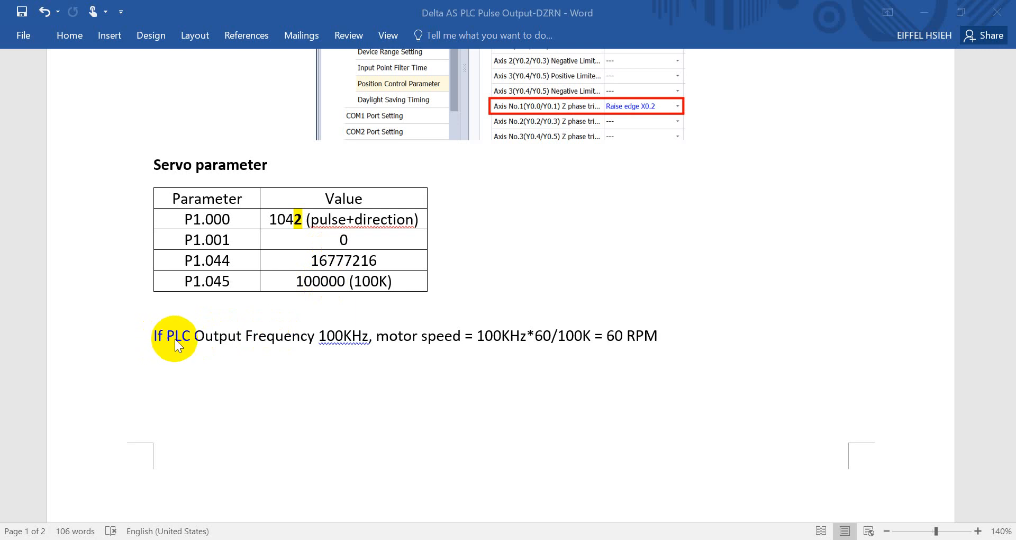
mouse_move(223, 340)
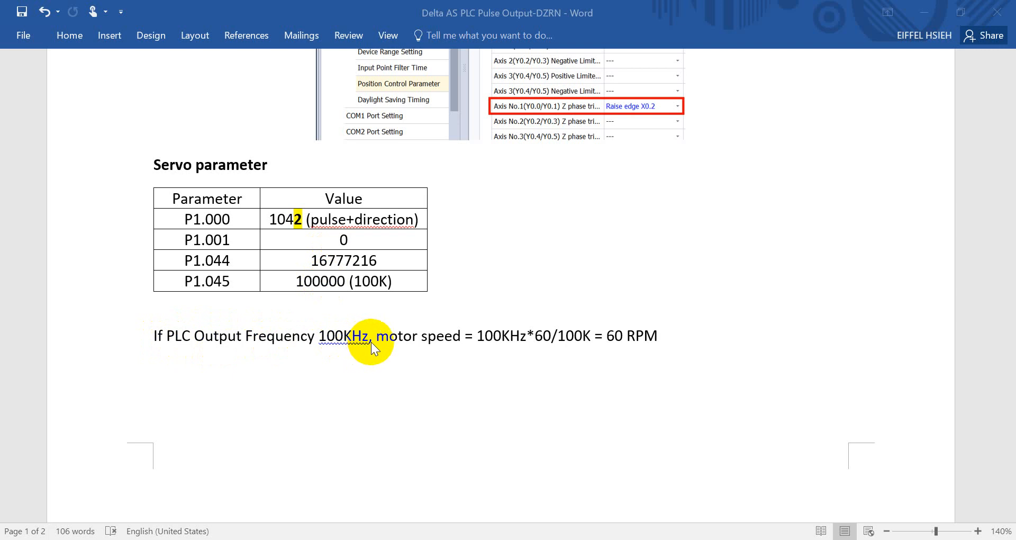
mouse_move(487, 348)
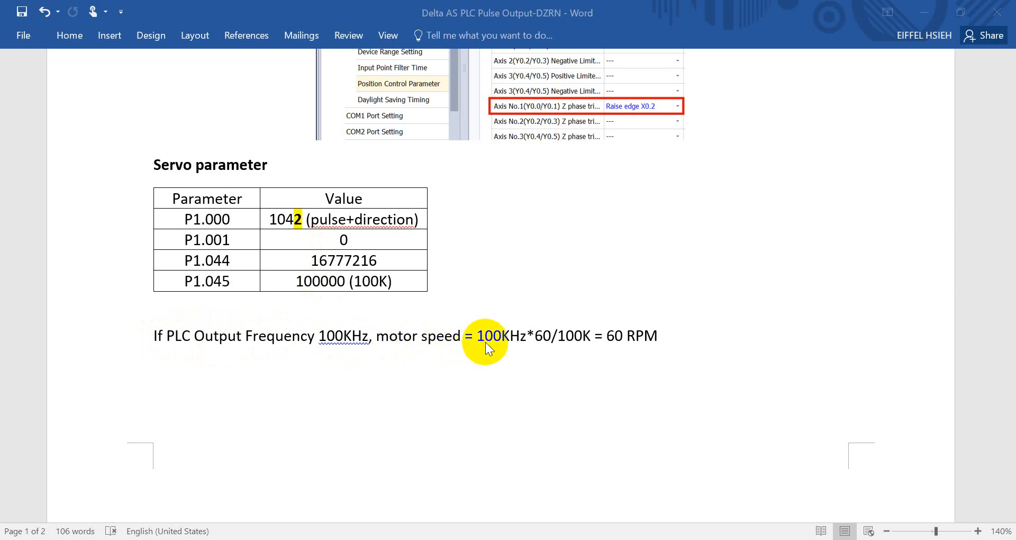
mouse_move(535, 340)
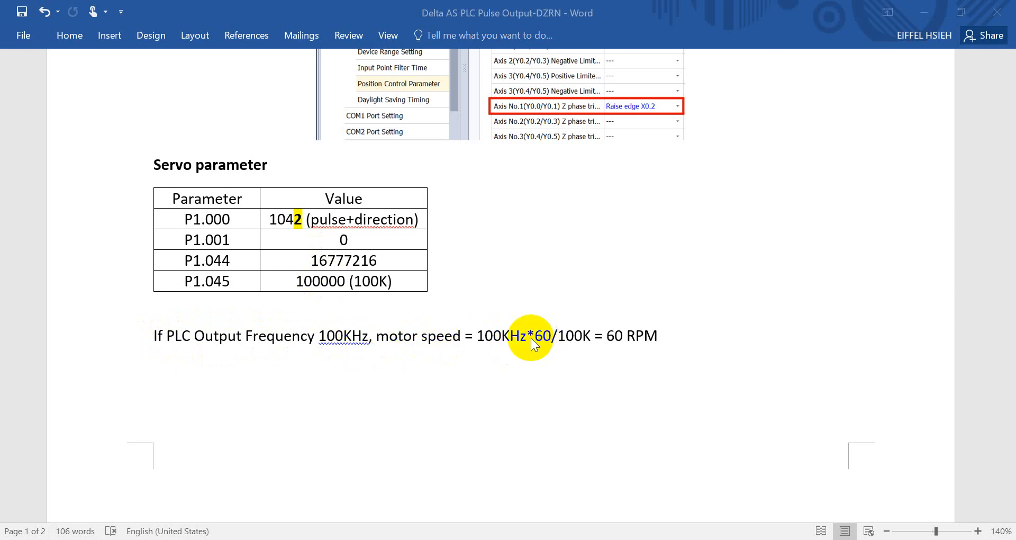
mouse_move(365, 296)
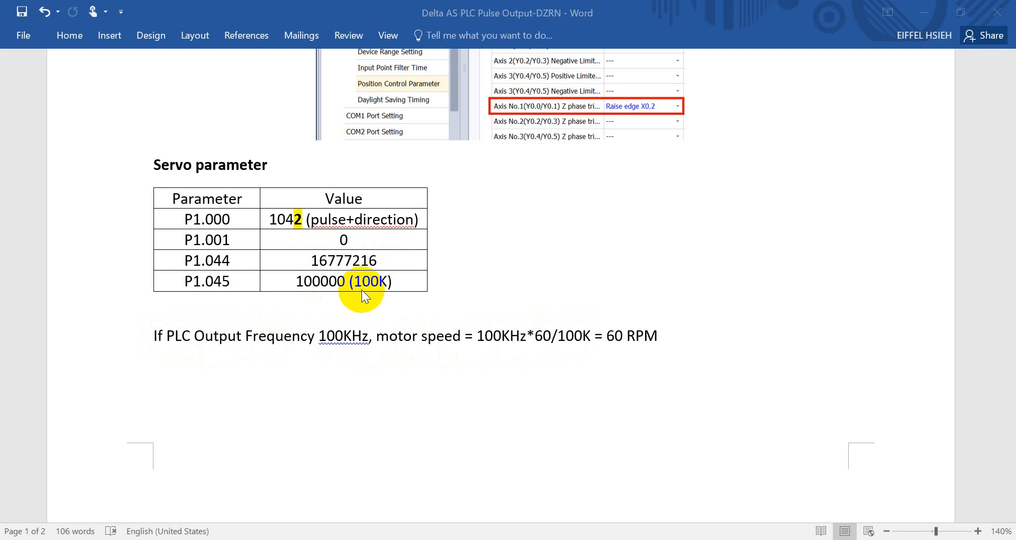
mouse_move(385, 295)
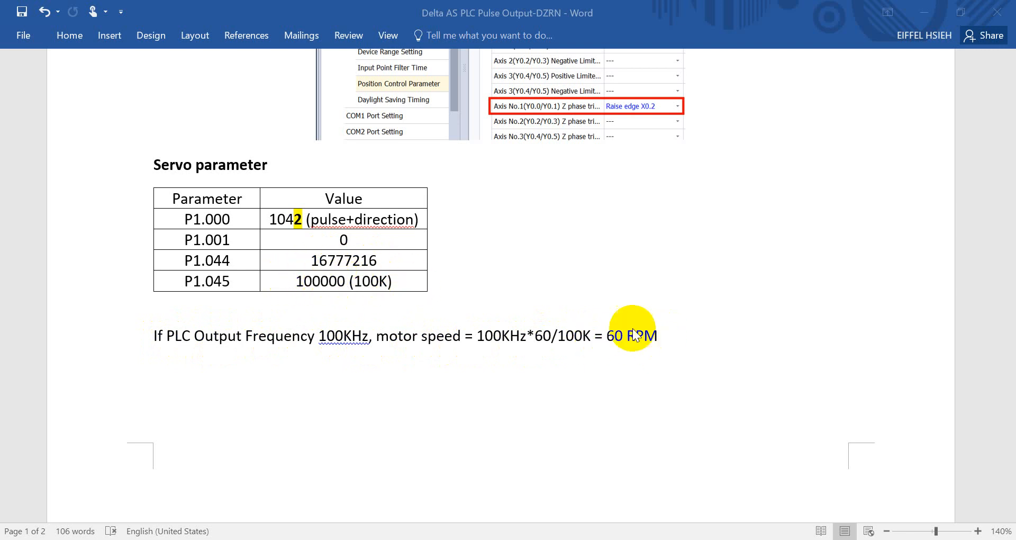
mouse_move(638, 425)
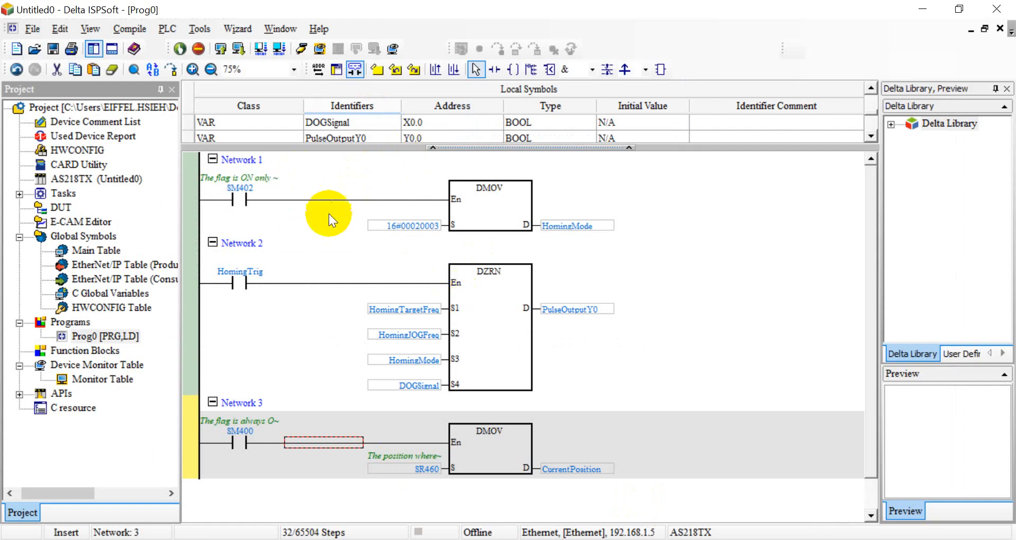
mouse_move(472, 217)
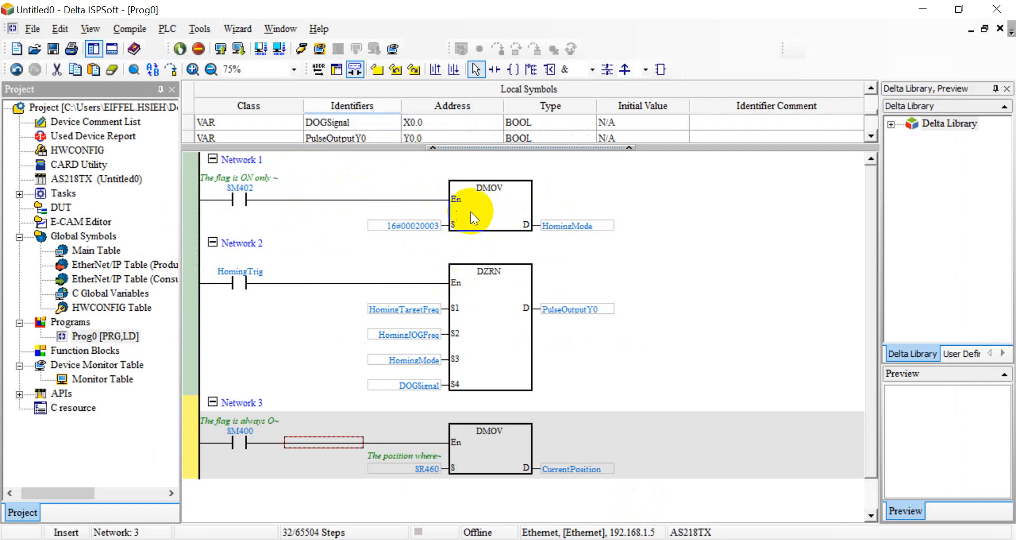
mouse_move(576, 225)
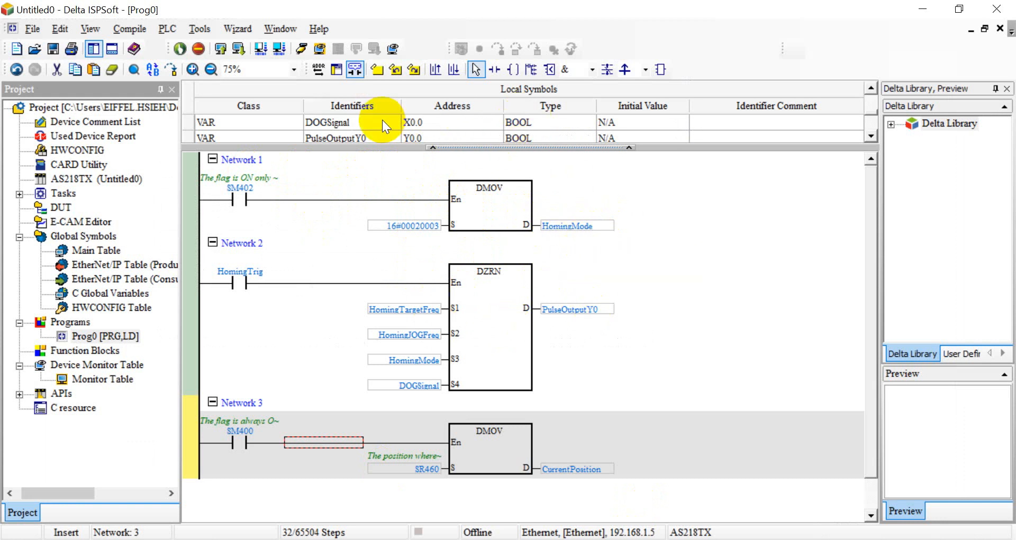
mouse_move(422, 369)
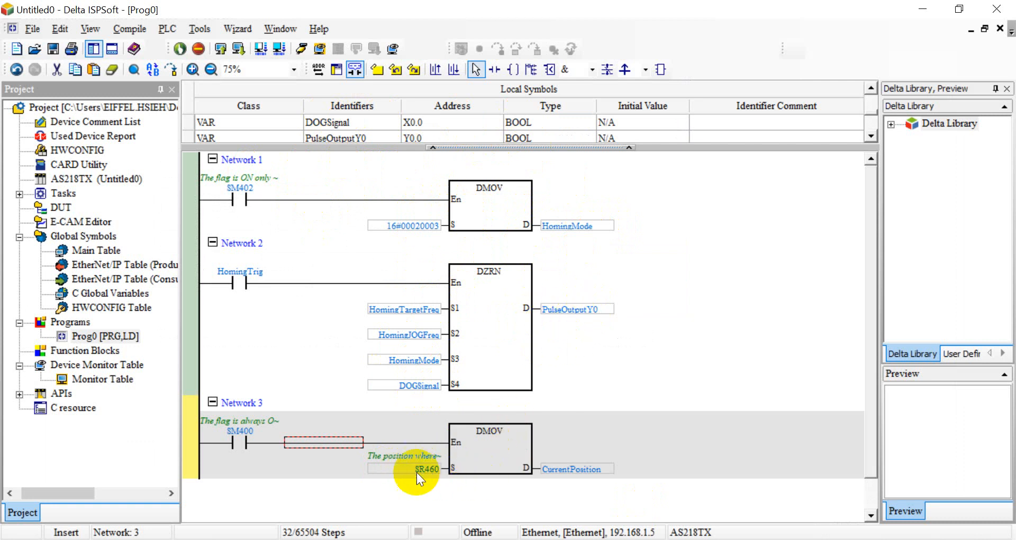
mouse_move(425, 469)
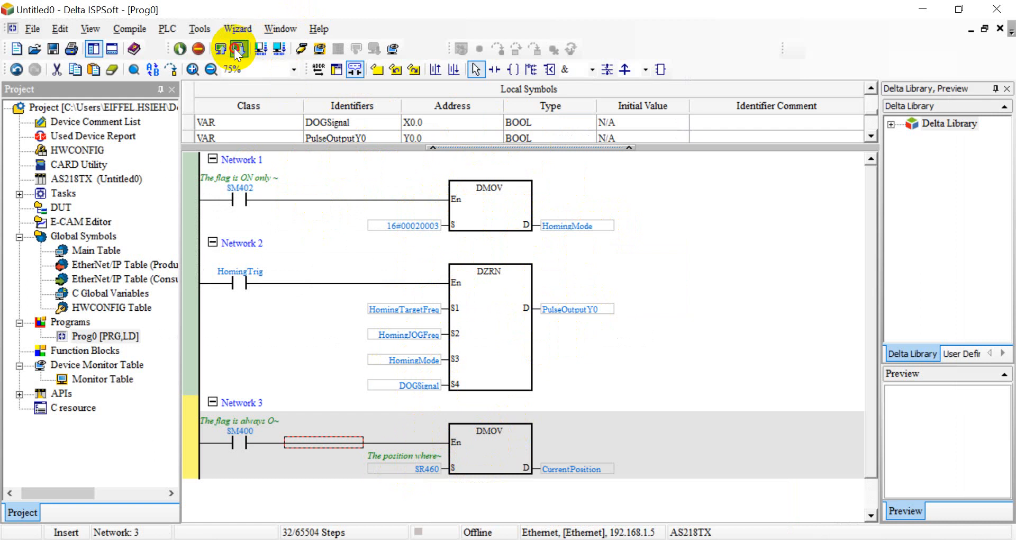
Transfer the Prog0 homing ladder program from PC to the AS218TX PLC.
click(239, 49)
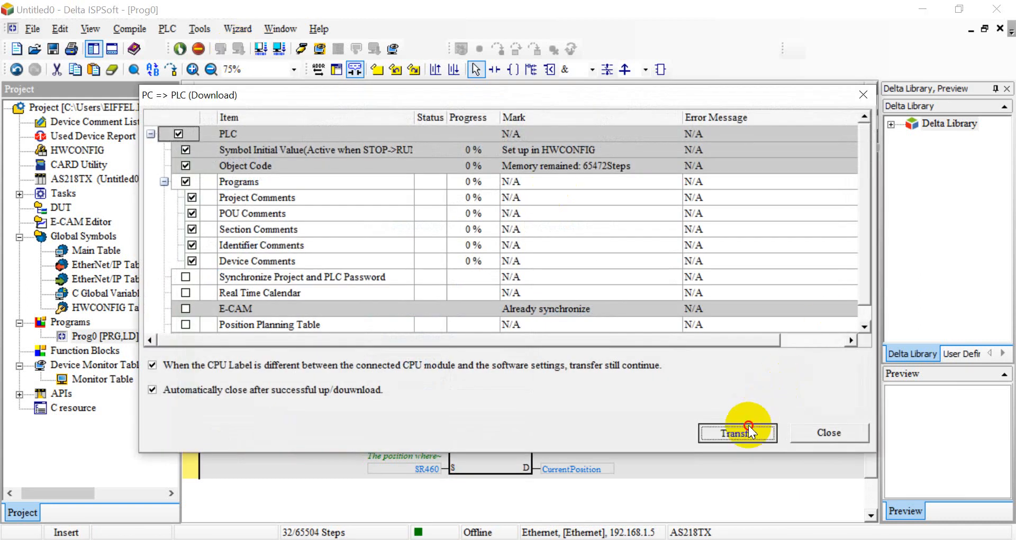
click(737, 432)
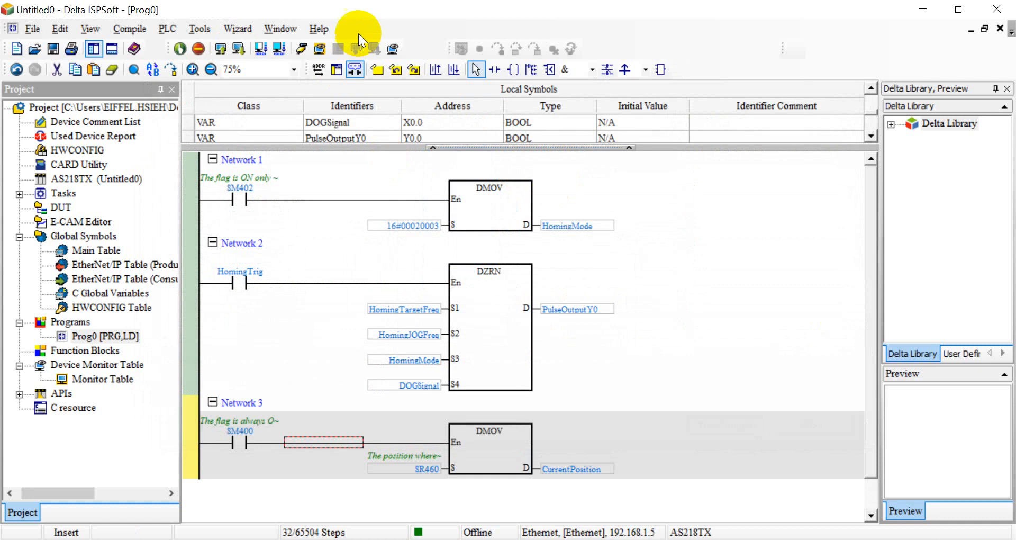
Run the PLC with online monitoring, setting HomingTargetFreq to 100000 and HomingJOGFreq to 10000.
click(300, 48)
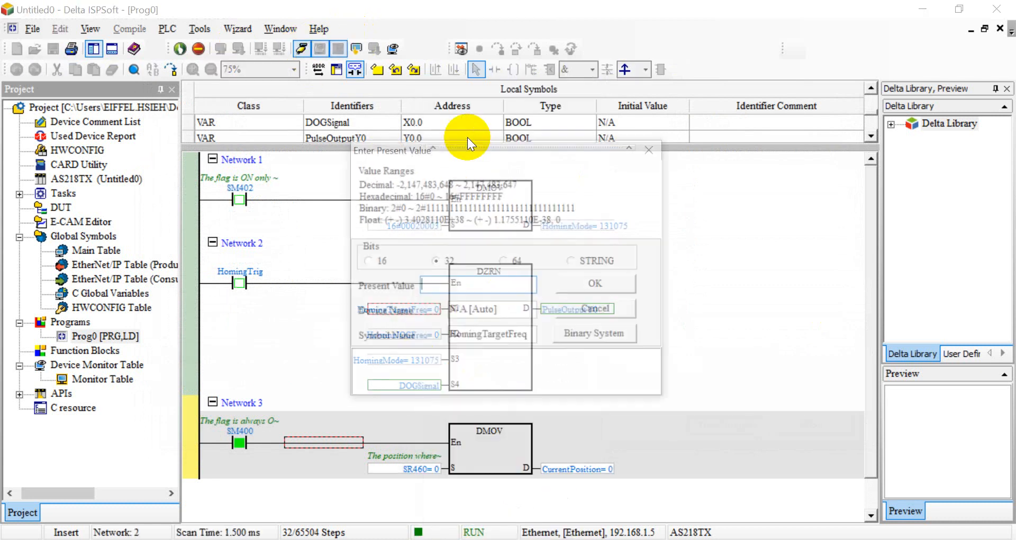
text(100000)
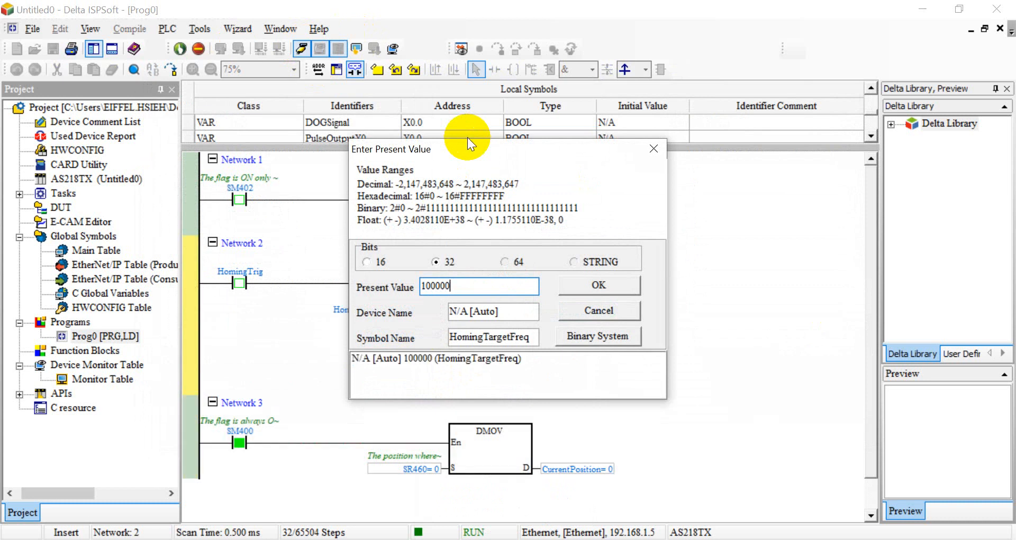
click(597, 285)
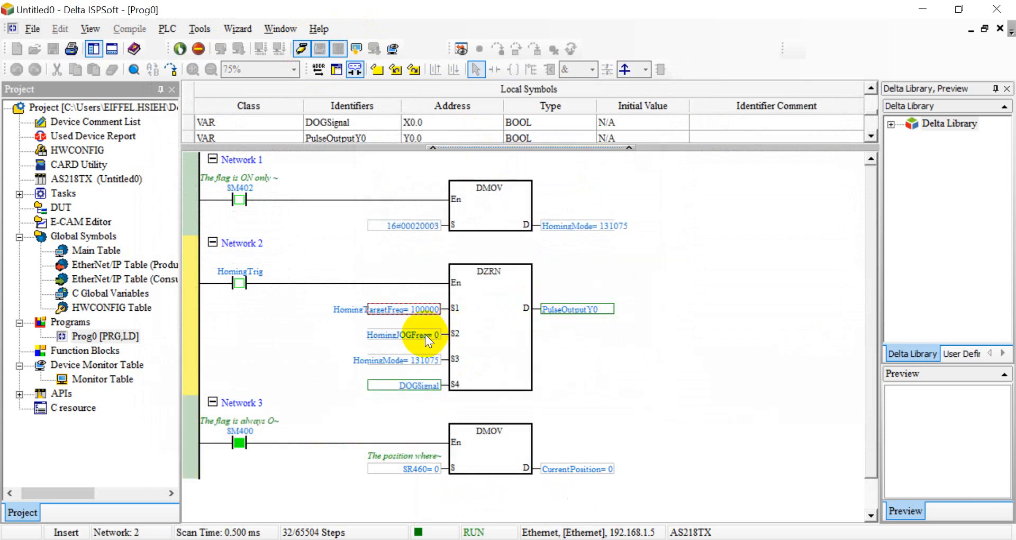
double_click(404, 334)
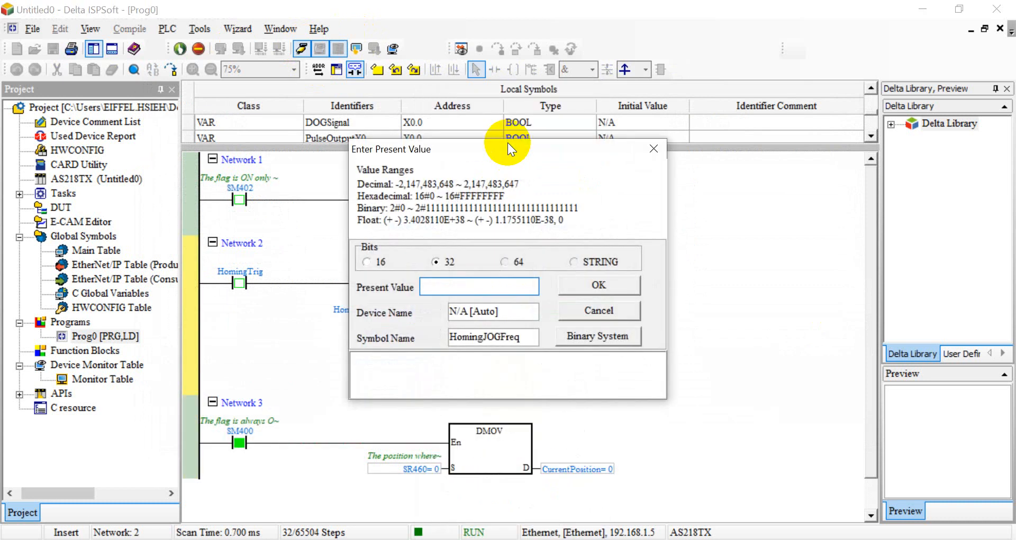
text(10000)
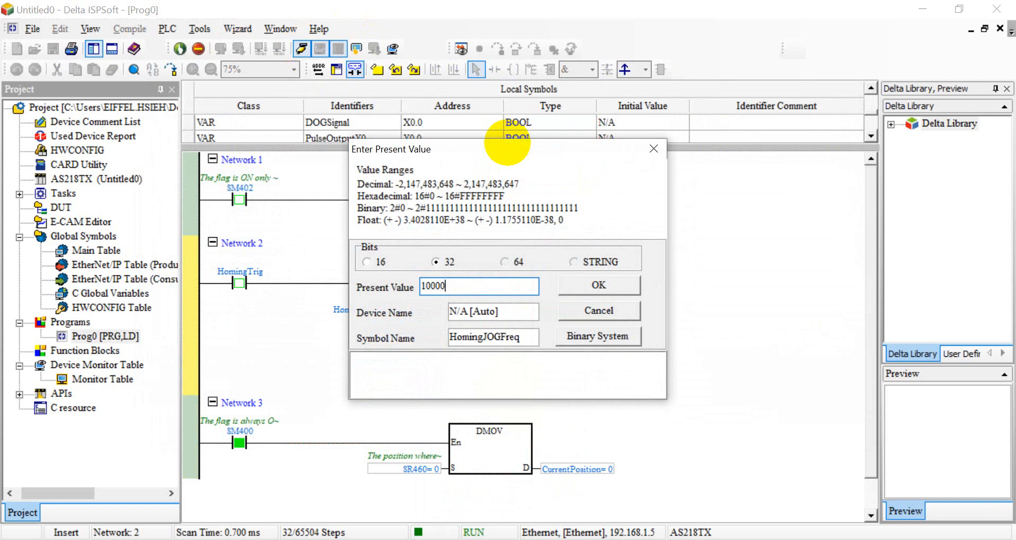
click(597, 285)
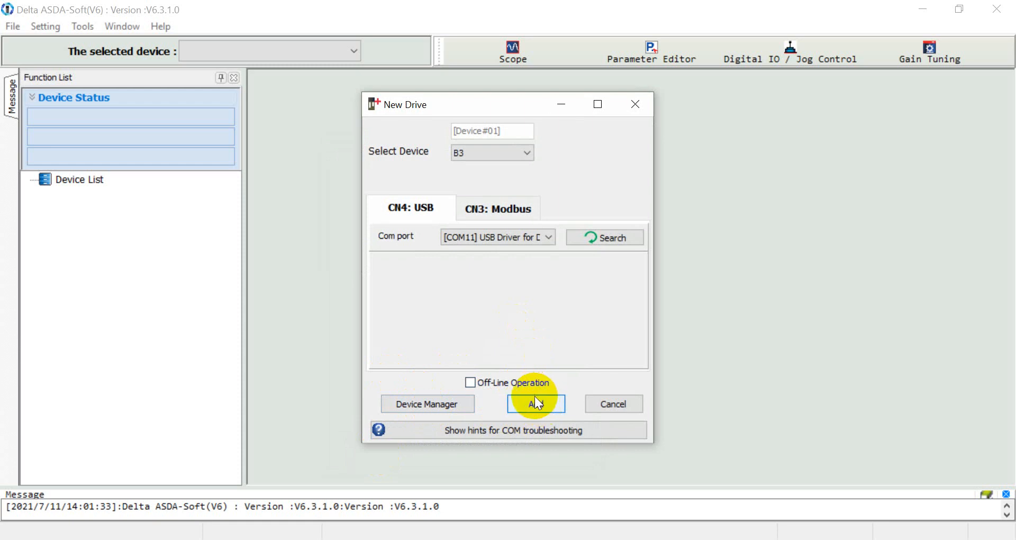
Add the B3 drive on CN4: USB and view its device and motor information.
click(536, 403)
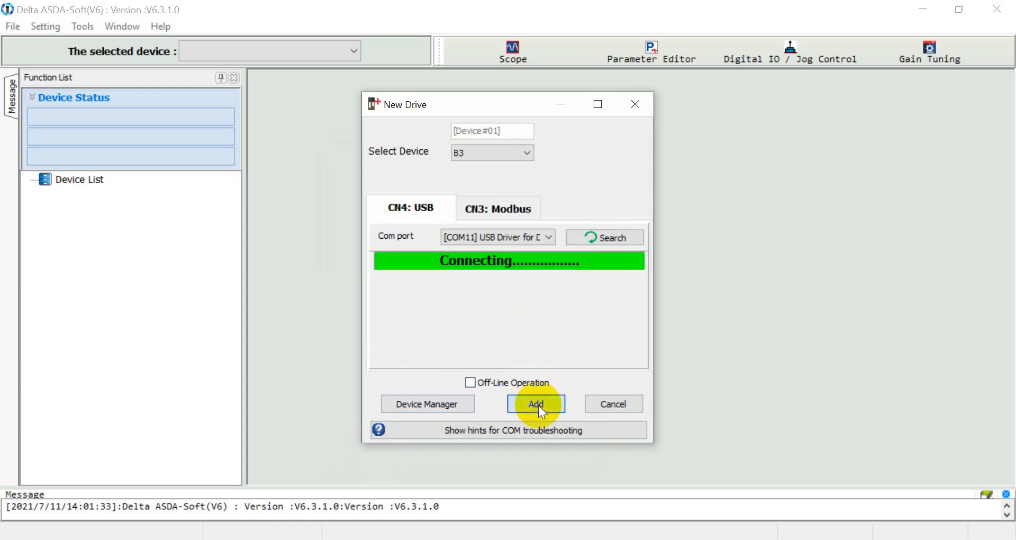
click(535, 403)
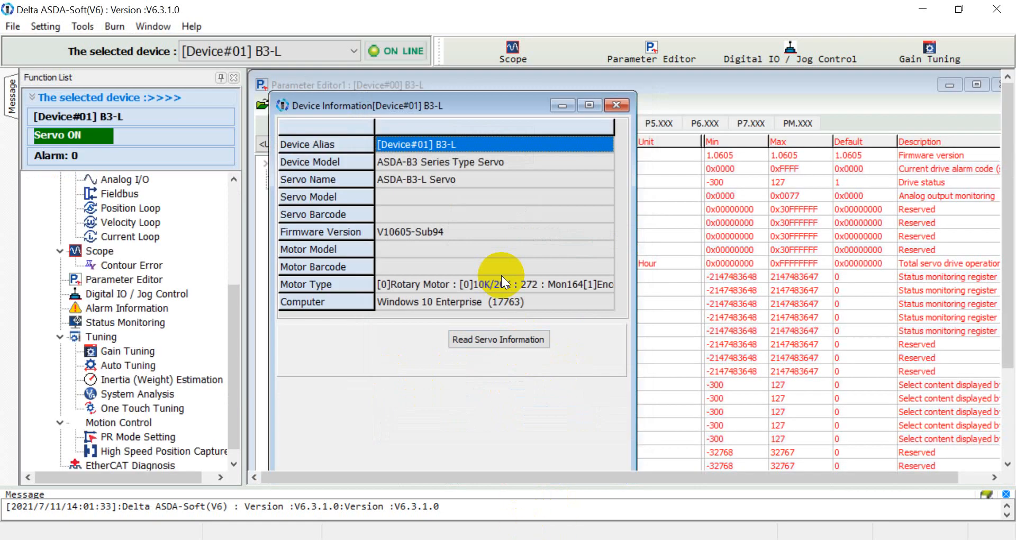
click(498, 338)
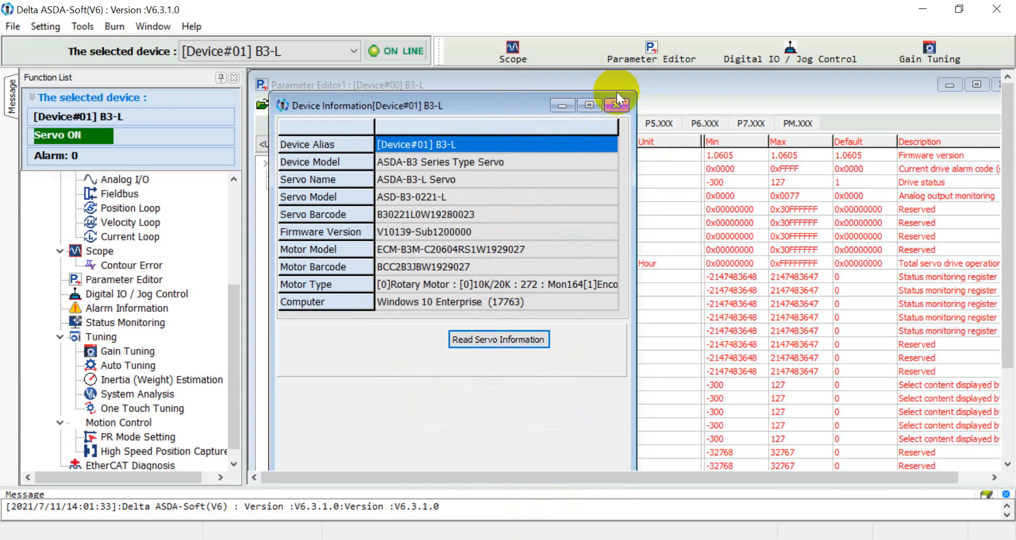
Read all parameters from the B3-L drive into the Parameter Editor and browse the P1/P2 groups.
click(617, 105)
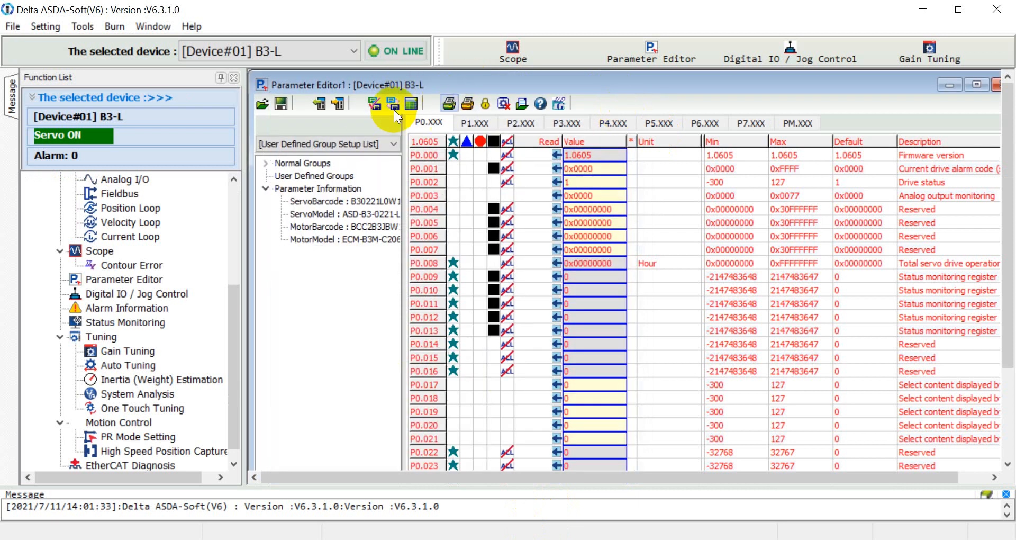
click(375, 104)
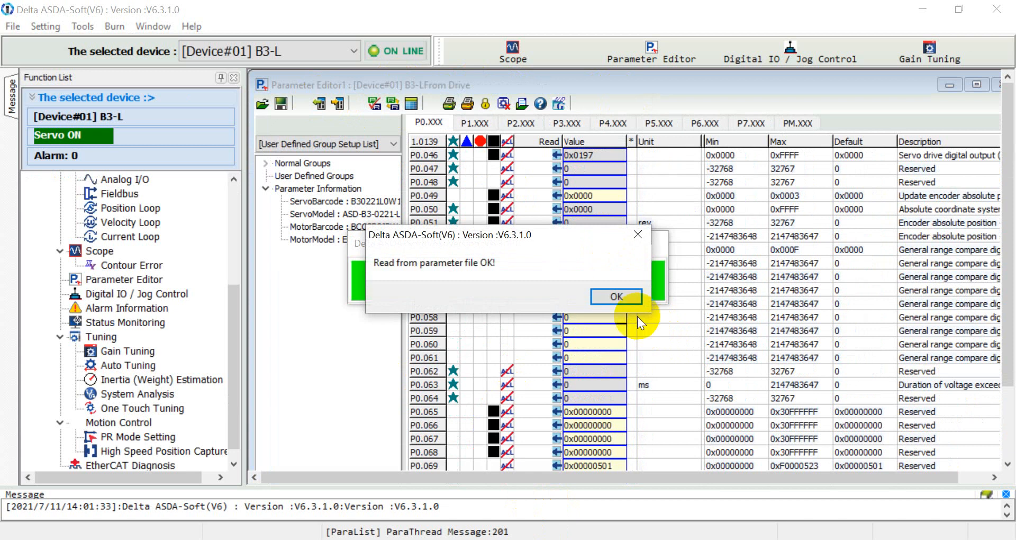
click(613, 296)
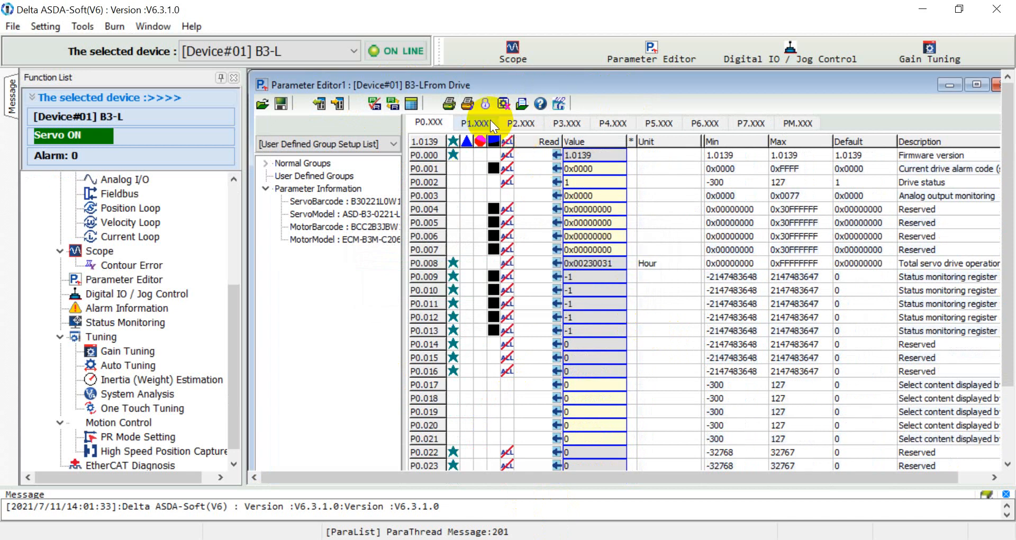
click(521, 123)
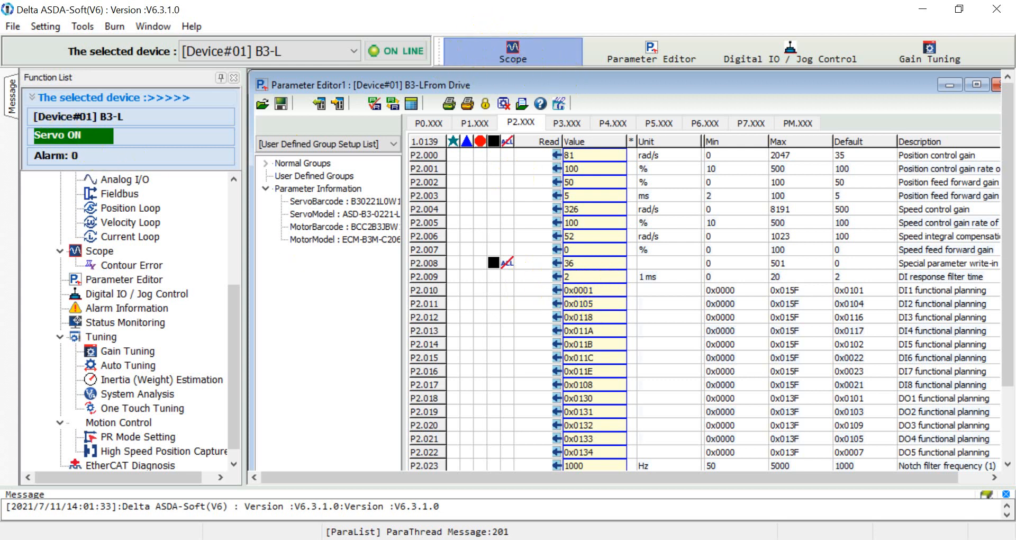
click(512, 51)
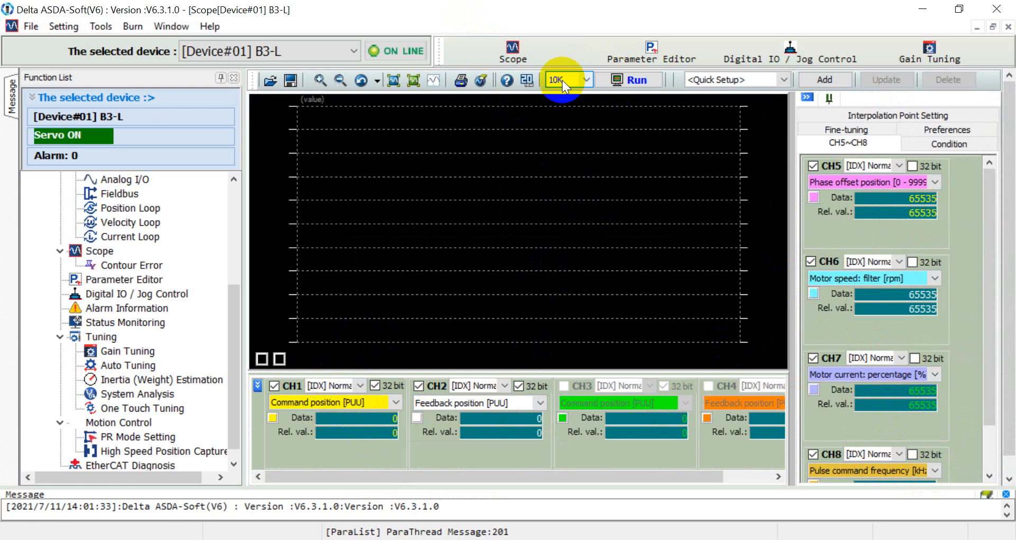
Start the scope capturing traces at the 10K sampling rate.
click(585, 79)
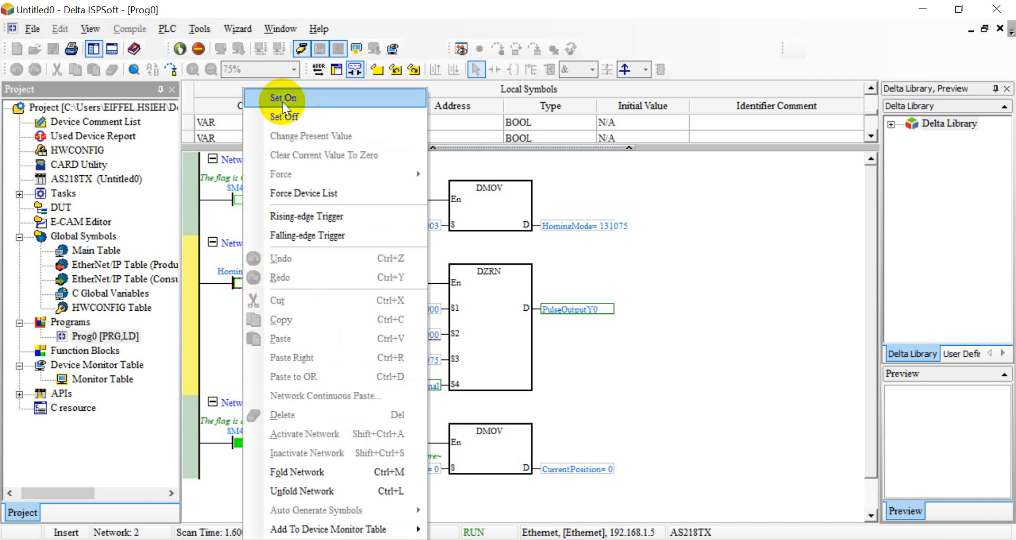
Force HomingTrig on so DZRN energizes PulseOutputY0 and CurrentPosition updates during homing.
click(281, 97)
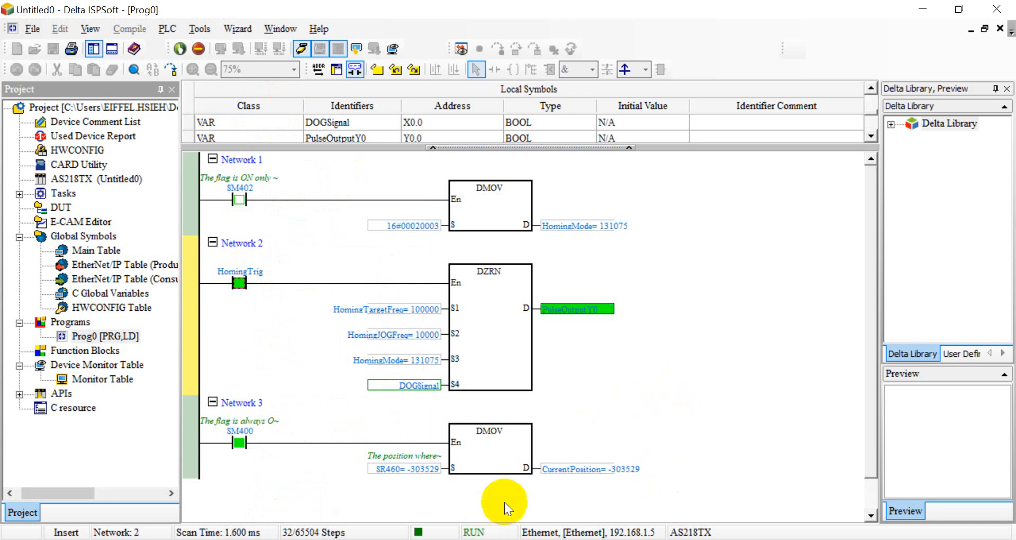
mouse_move(415, 469)
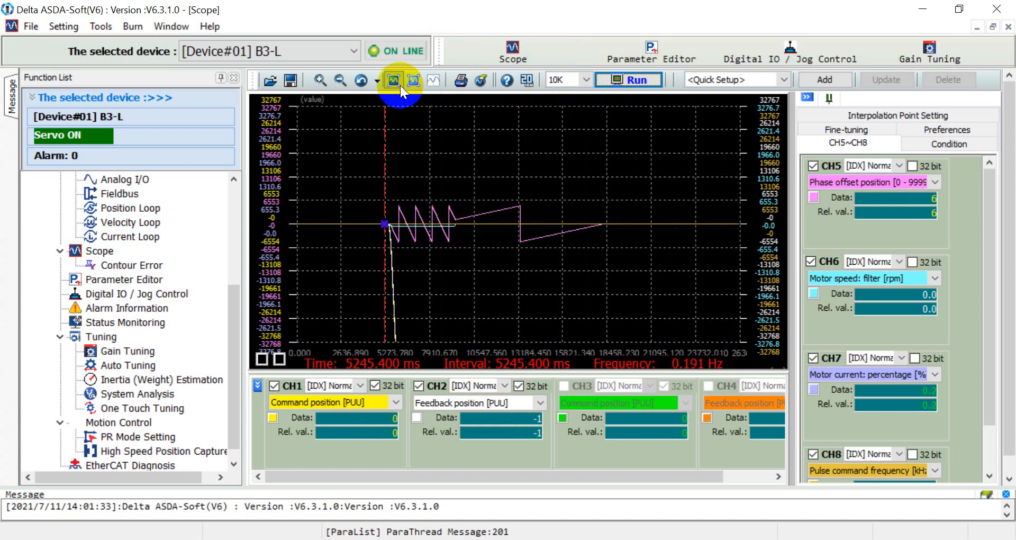
Auto-scale the captured traces and sweep the measurement cursor between about seven and thirteen seconds.
click(392, 80)
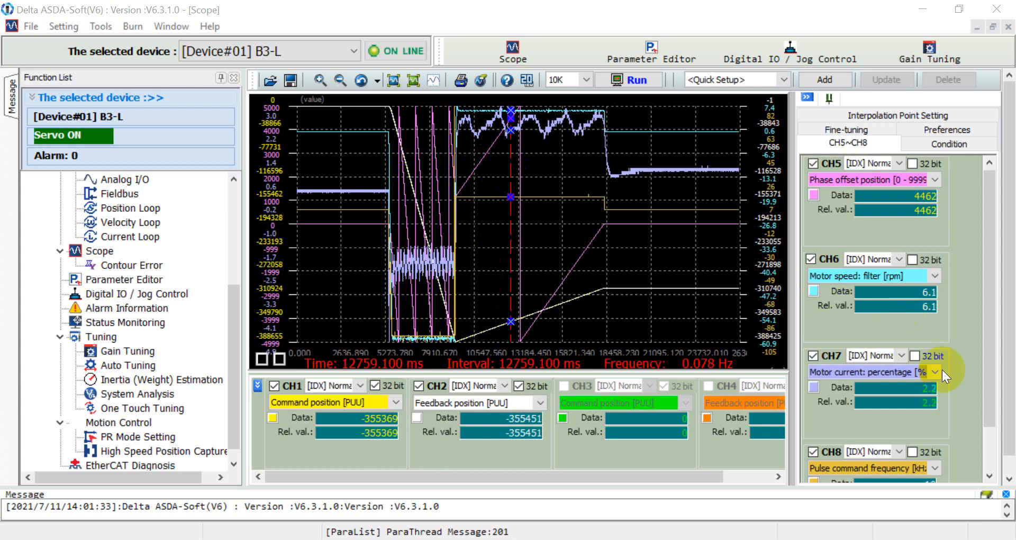
scroll(down, 3)
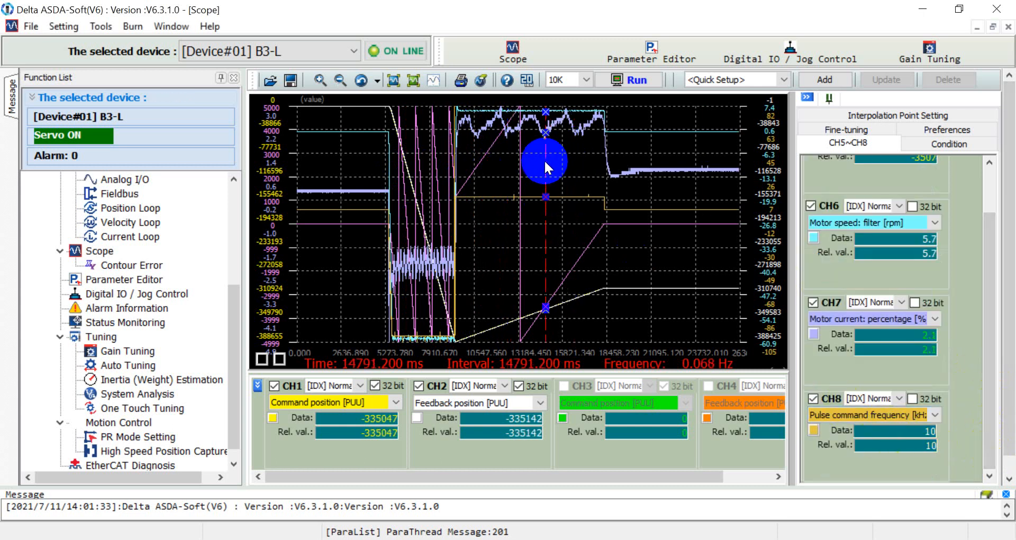
drag(546, 165, 405, 143)
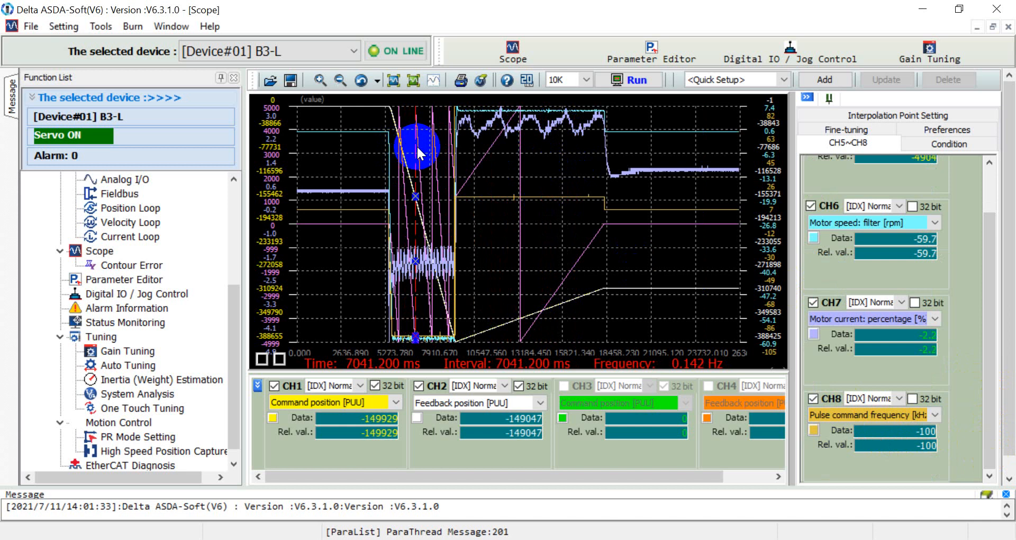
drag(418, 148, 515, 148)
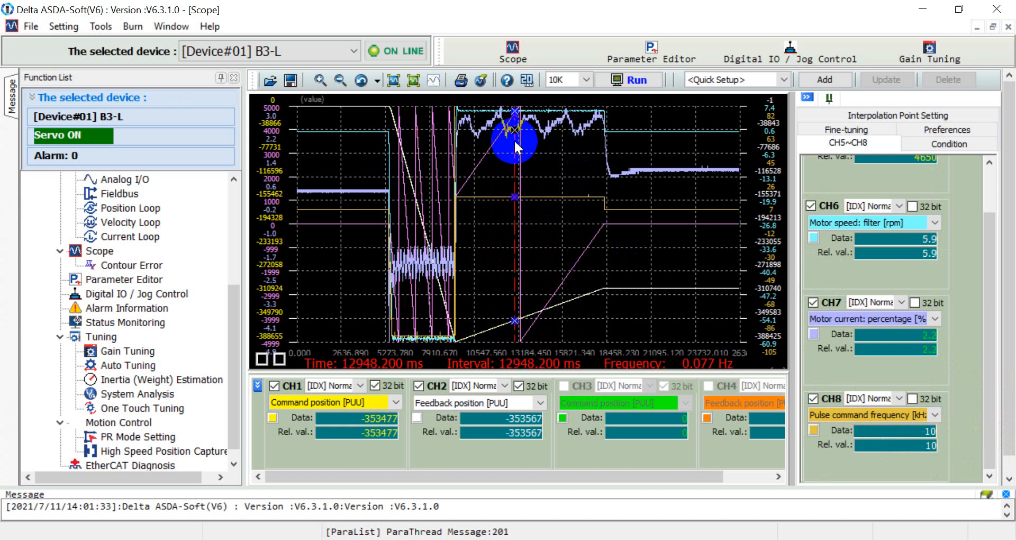
drag(516, 134, 415, 159)
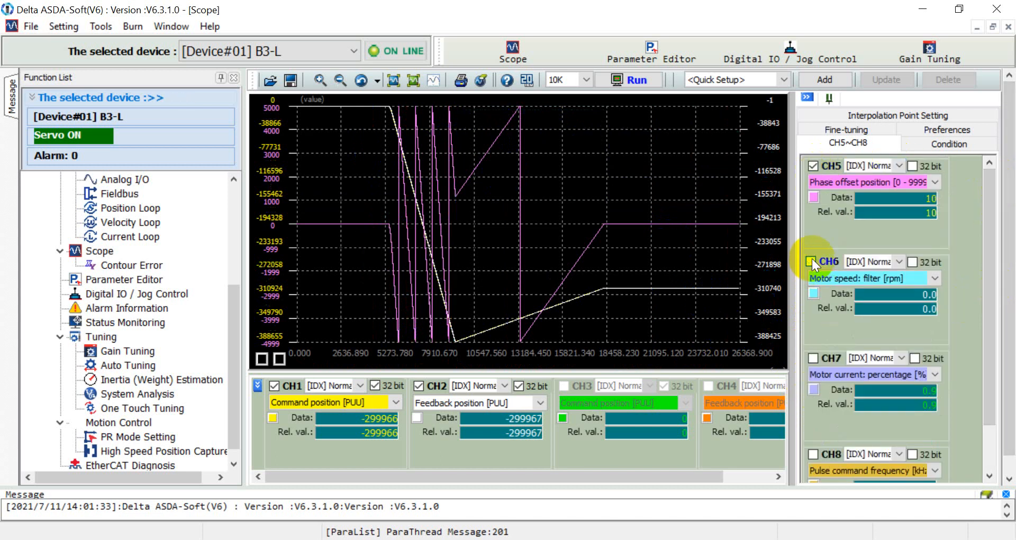
Adjust the CH5 channel settings and place the marker at the position trace's lowest point.
click(813, 261)
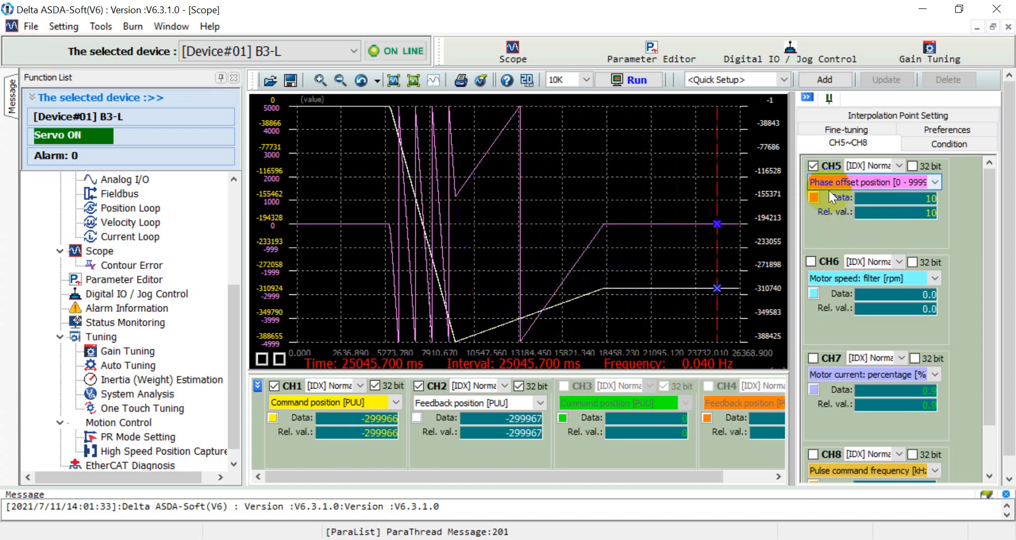
click(452, 193)
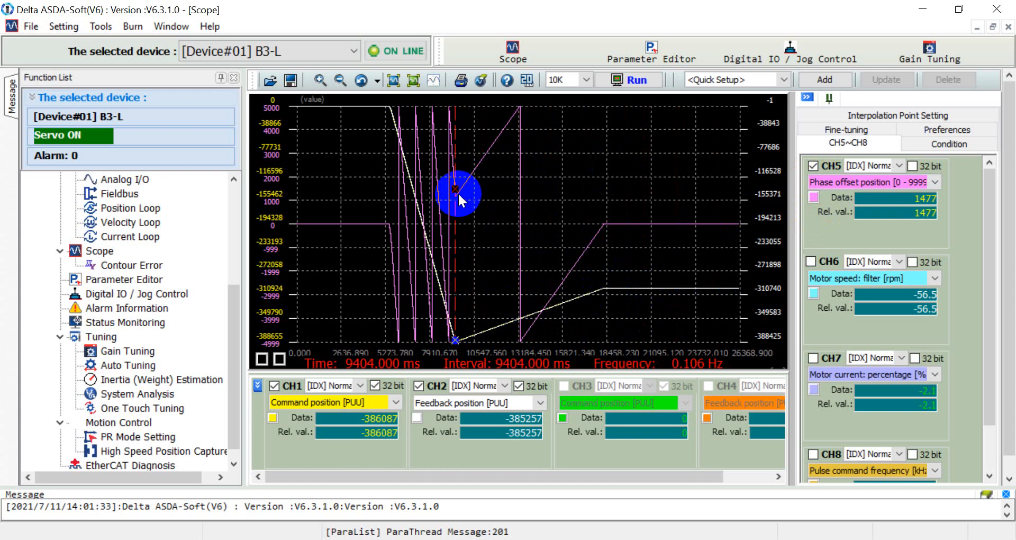
drag(461, 195, 519, 161)
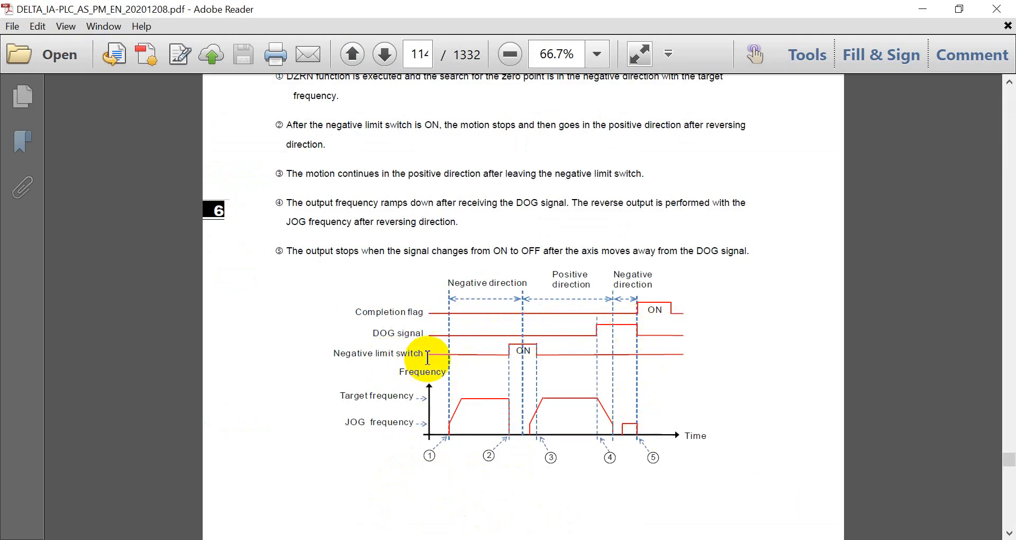
mouse_move(452, 357)
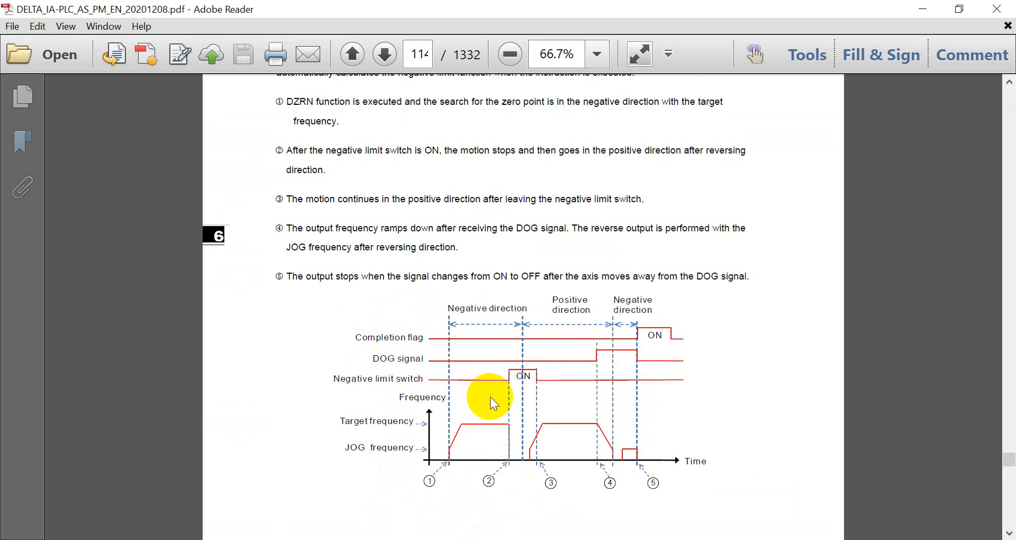
Scroll page 114 of the PLC manual to the DZRN timing diagram.
scroll(down, 3)
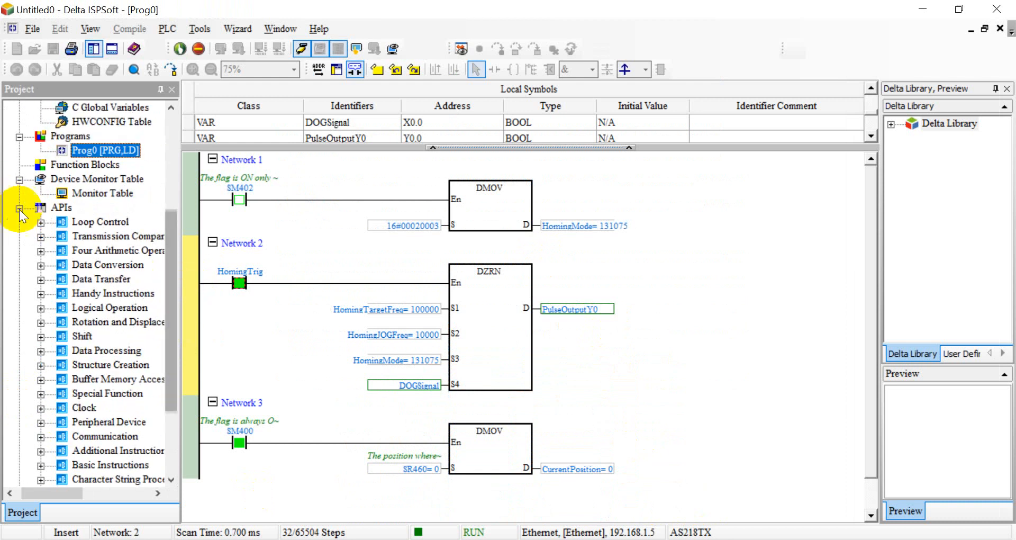
Expand the High Speed Output API group and select the DZRN and DDRVA instructions.
scroll(down, 3)
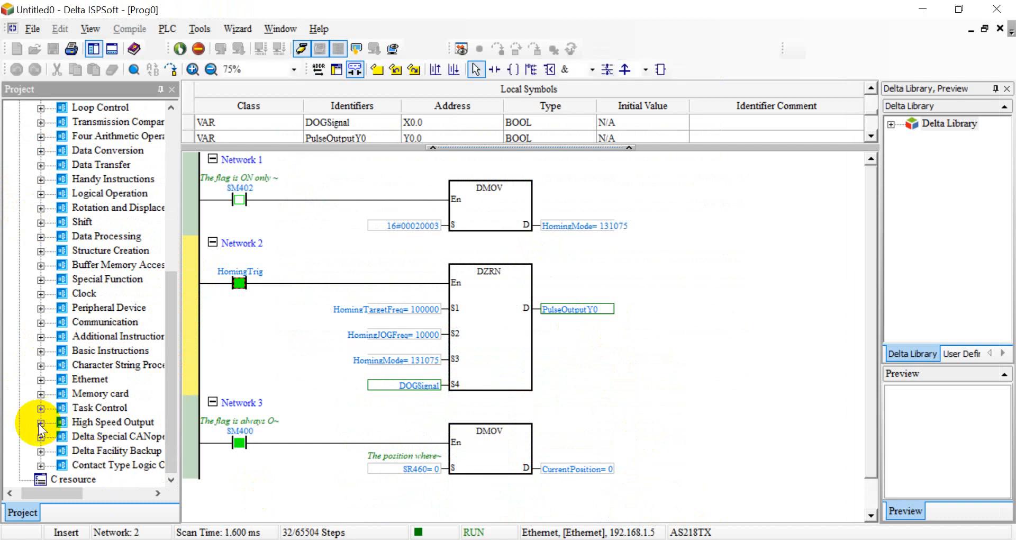
click(40, 425)
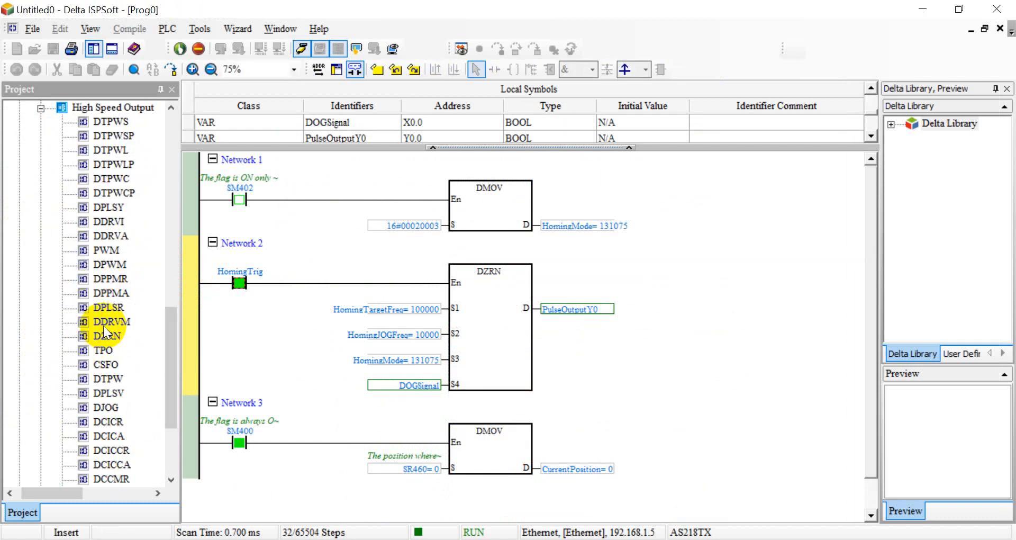
click(109, 336)
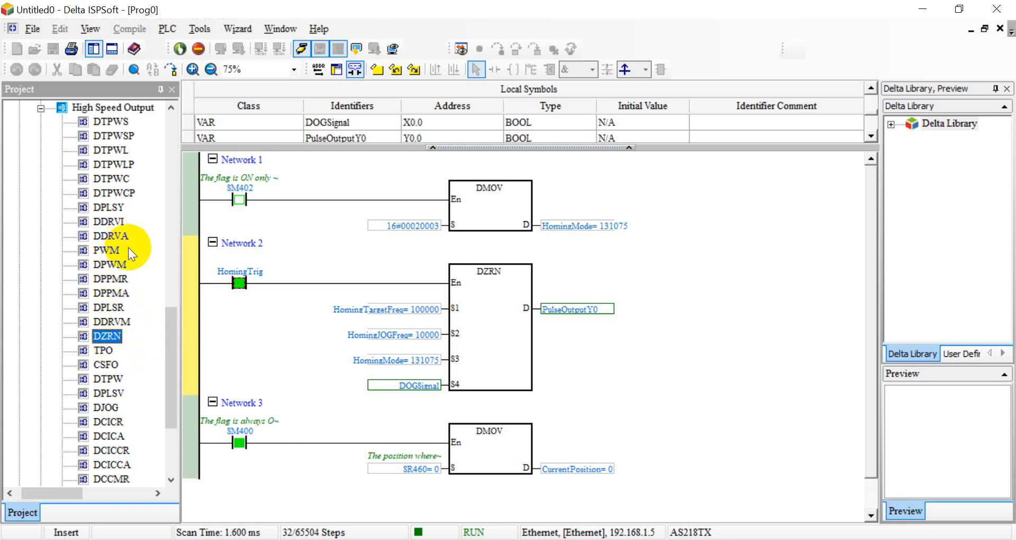
click(113, 223)
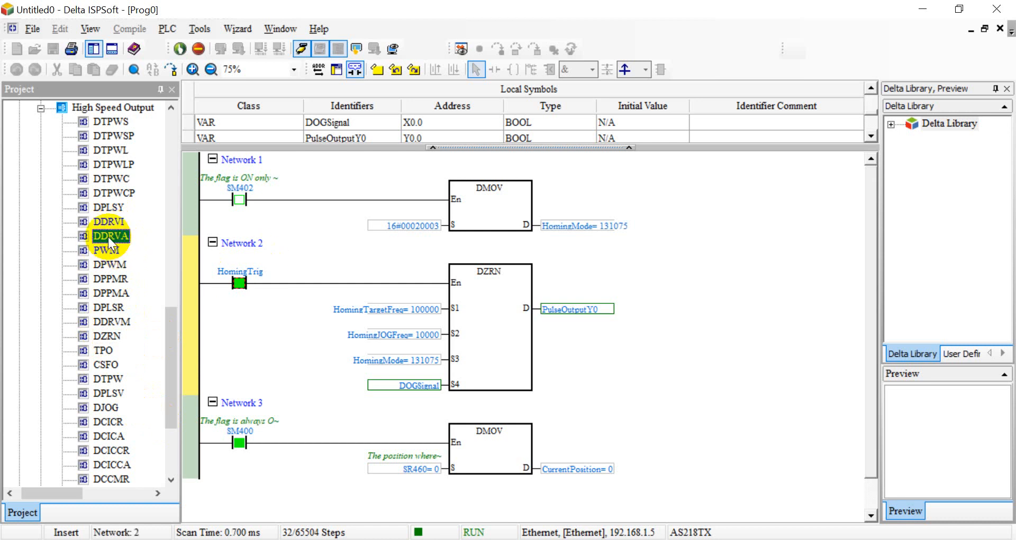
click(112, 235)
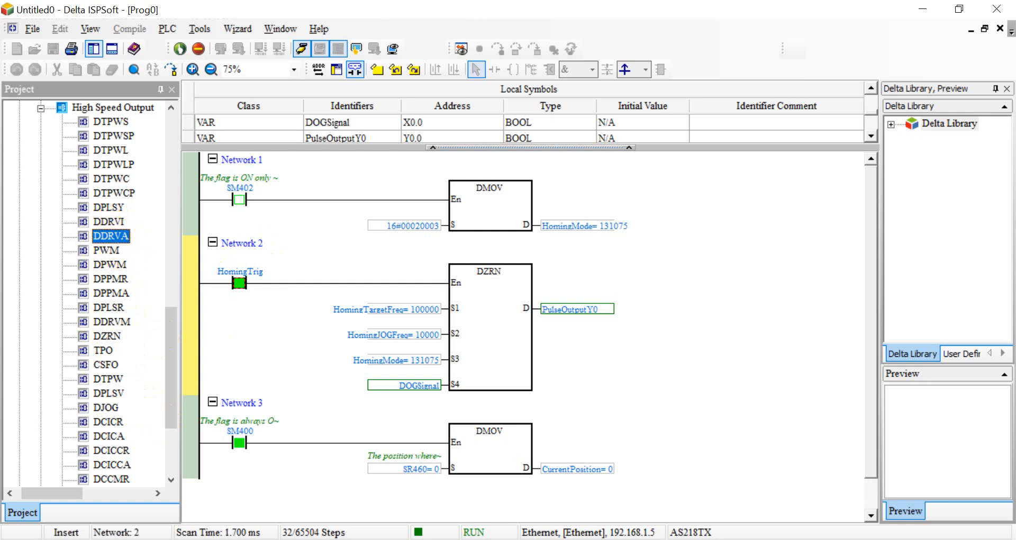